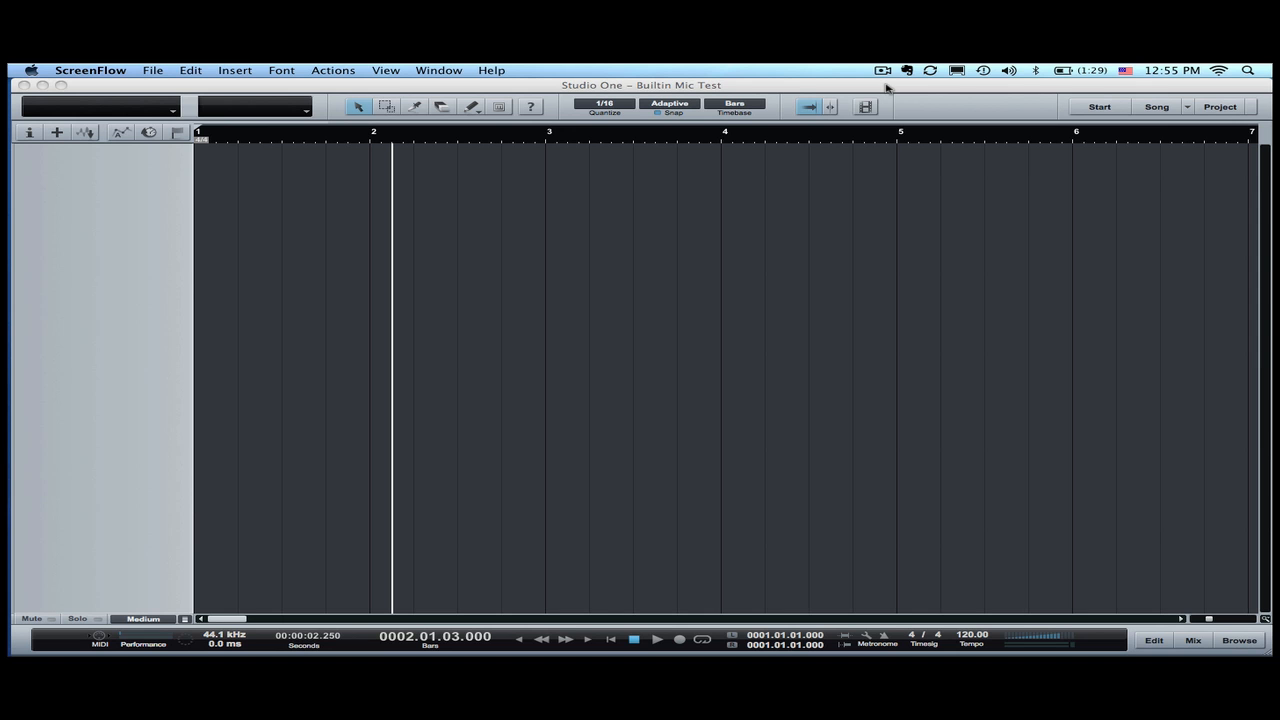
{"action": "mouse_move", "coordinate": [657, 175]}
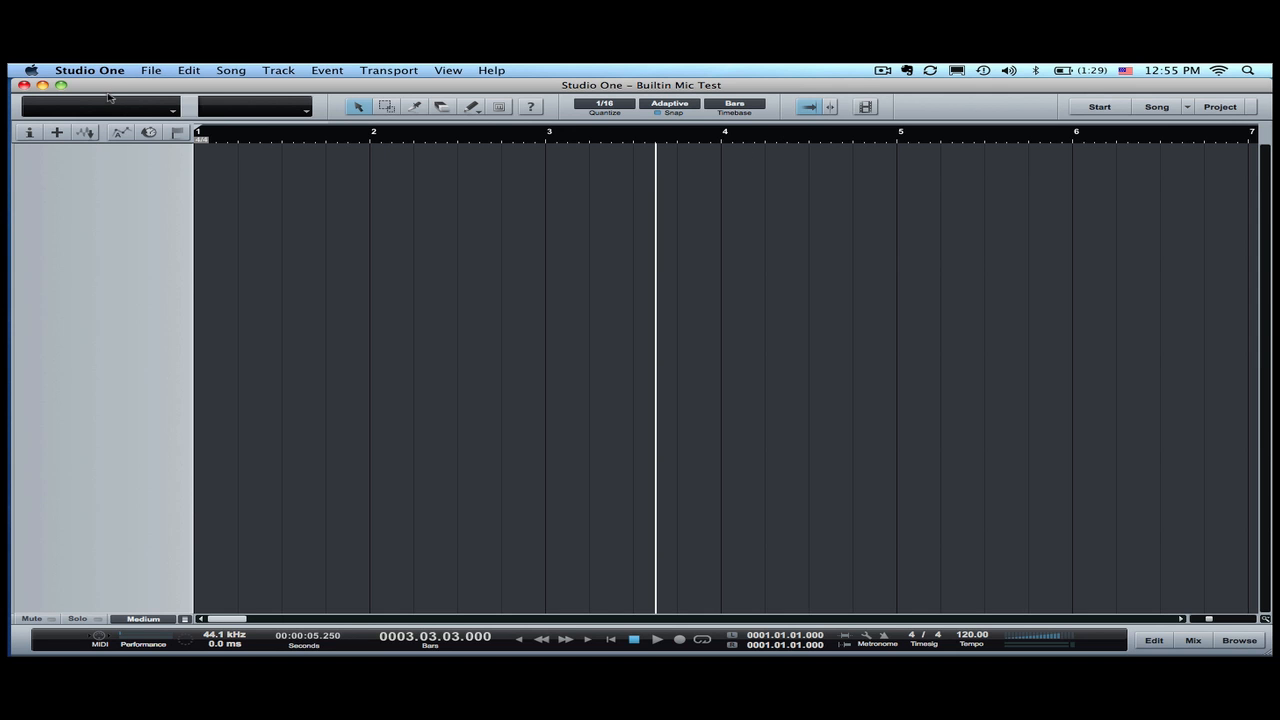
{"action": "mouse_move", "coordinate": [207, 219]}
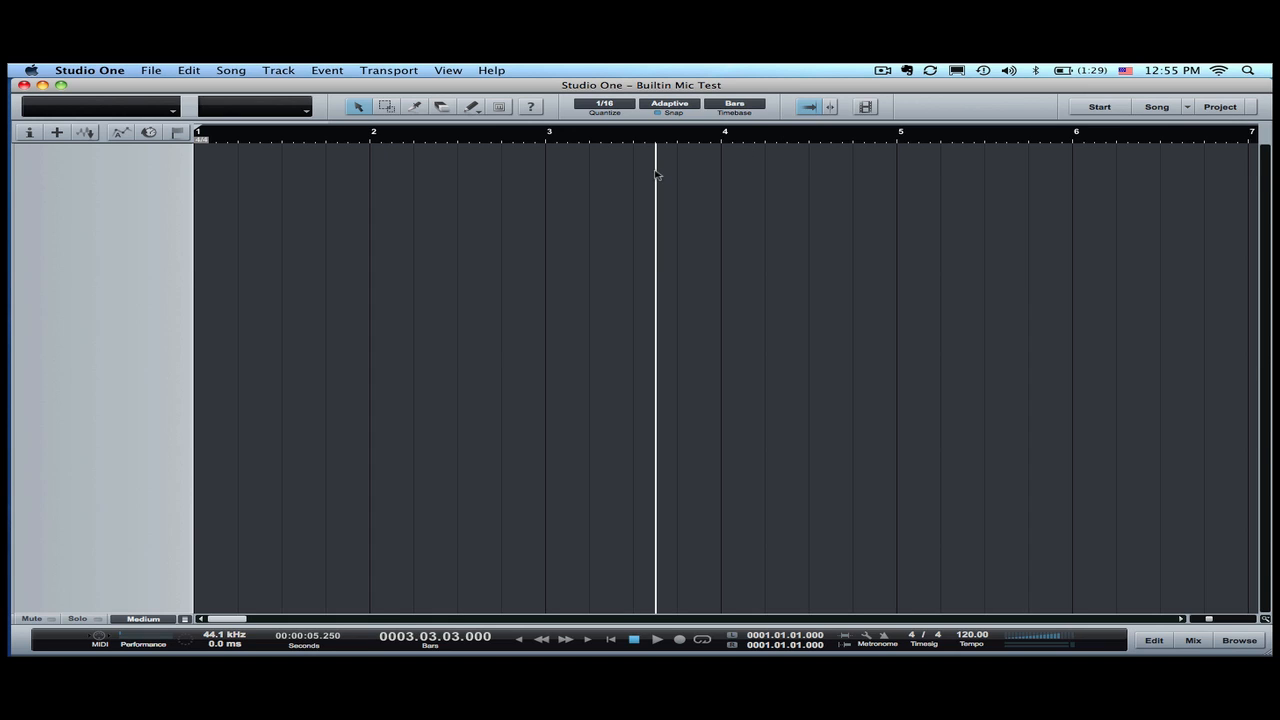
{"action": "mouse_move", "coordinate": [172, 200]}
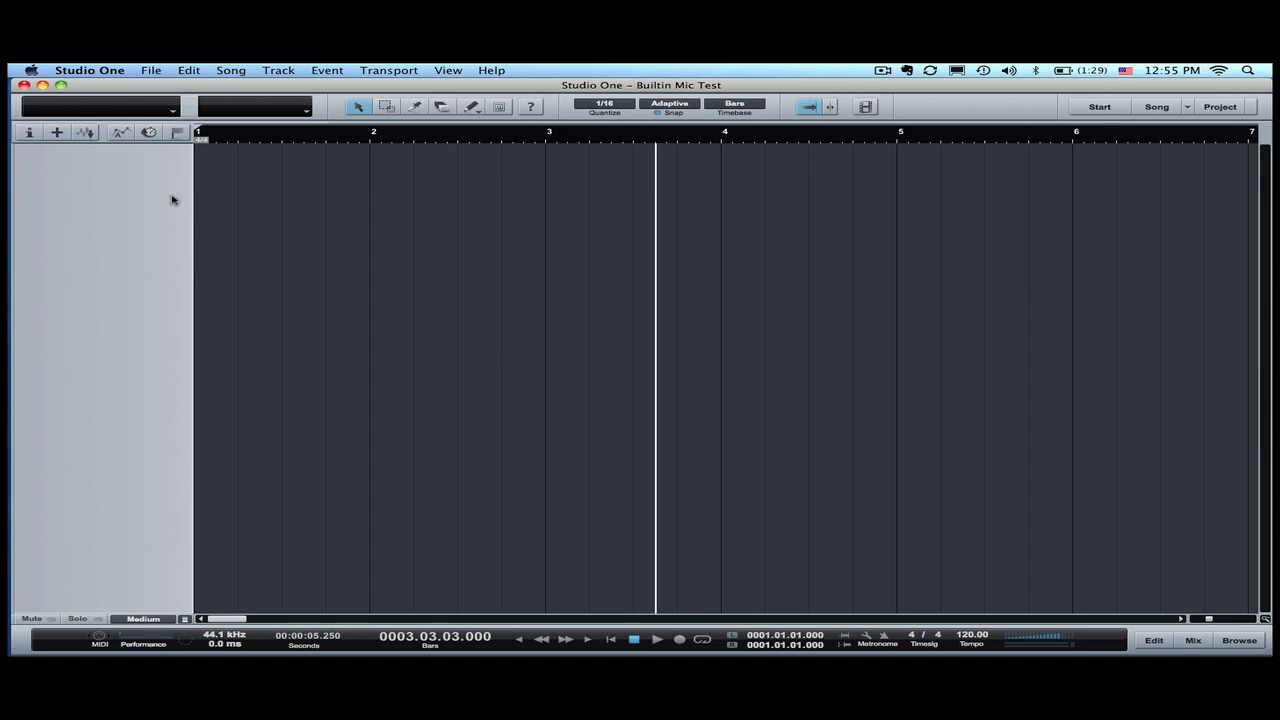
{"action": "mouse_move", "coordinate": [104, 88]}
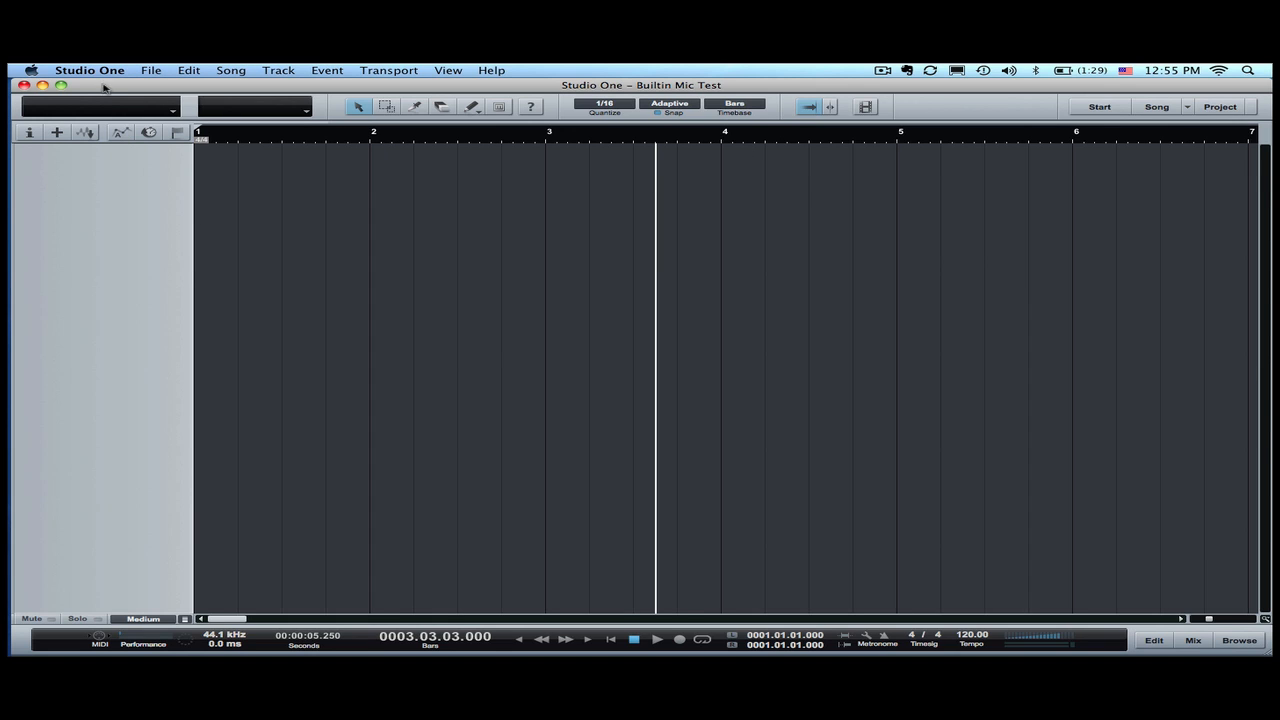
{"action": "mouse_move", "coordinate": [206, 219]}
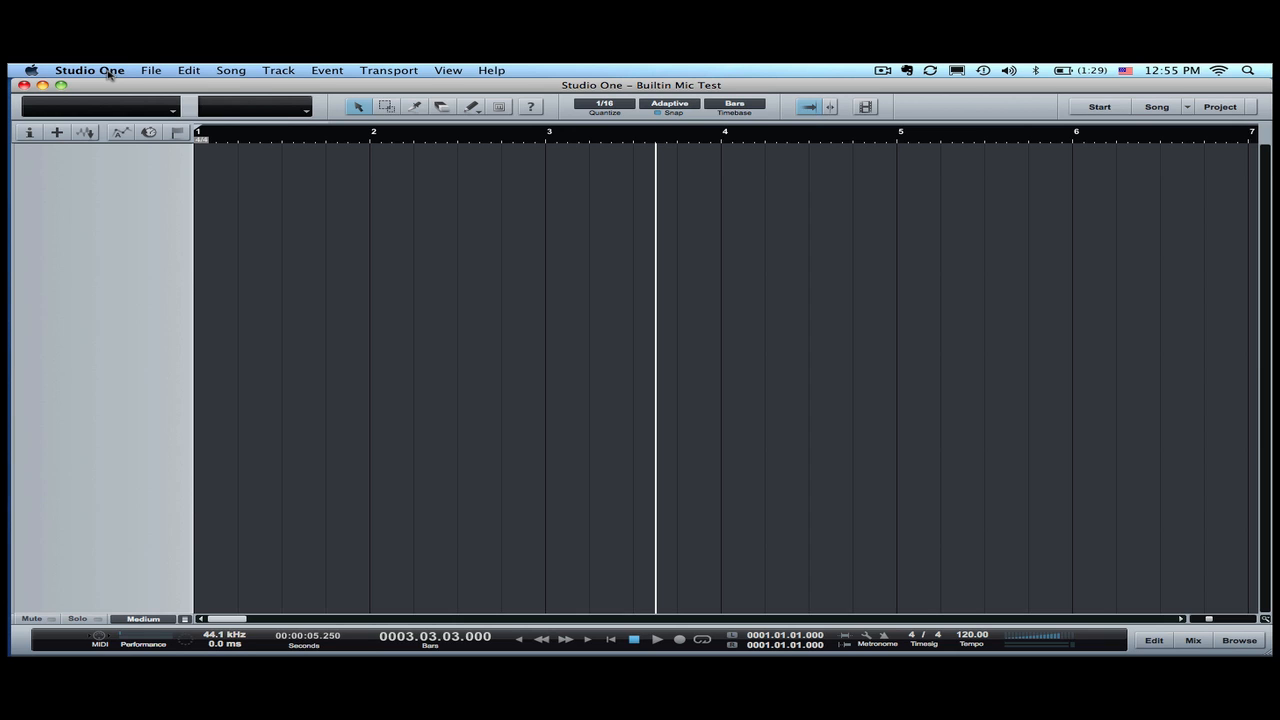
Step: Quit Studio One from the Studio One menu, closing the Builtin Mic Test song
{"action": "left_click", "coordinate": [89, 70]}
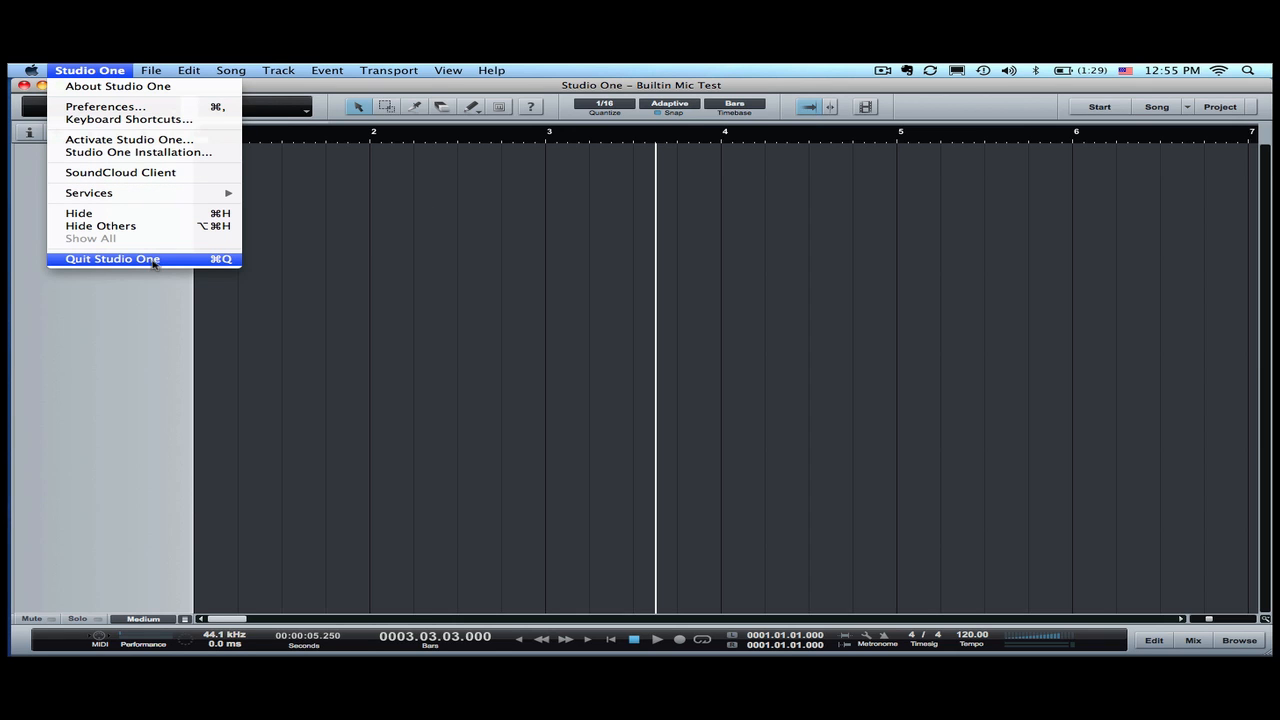
{"action": "left_click", "coordinate": [112, 259]}
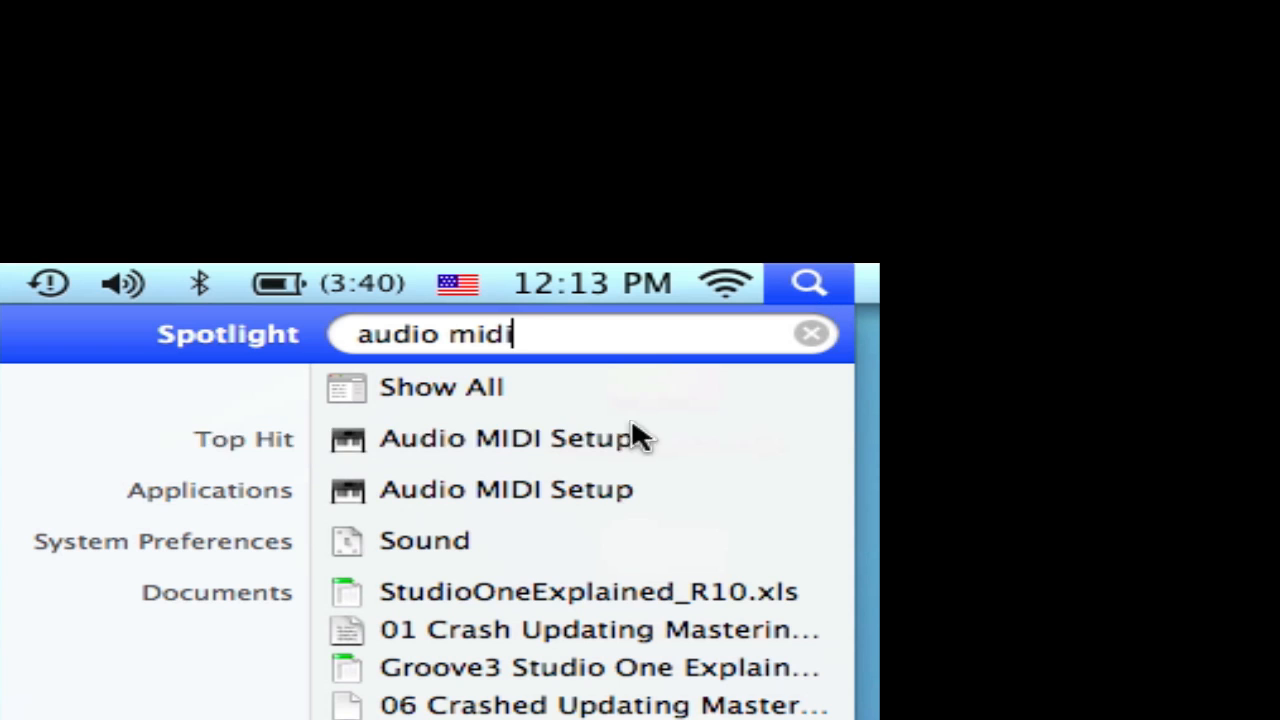
Step: Launch Audio MIDI Setup from the Spotlight results for 'audio midi'
{"action": "left_click", "coordinate": [505, 438]}
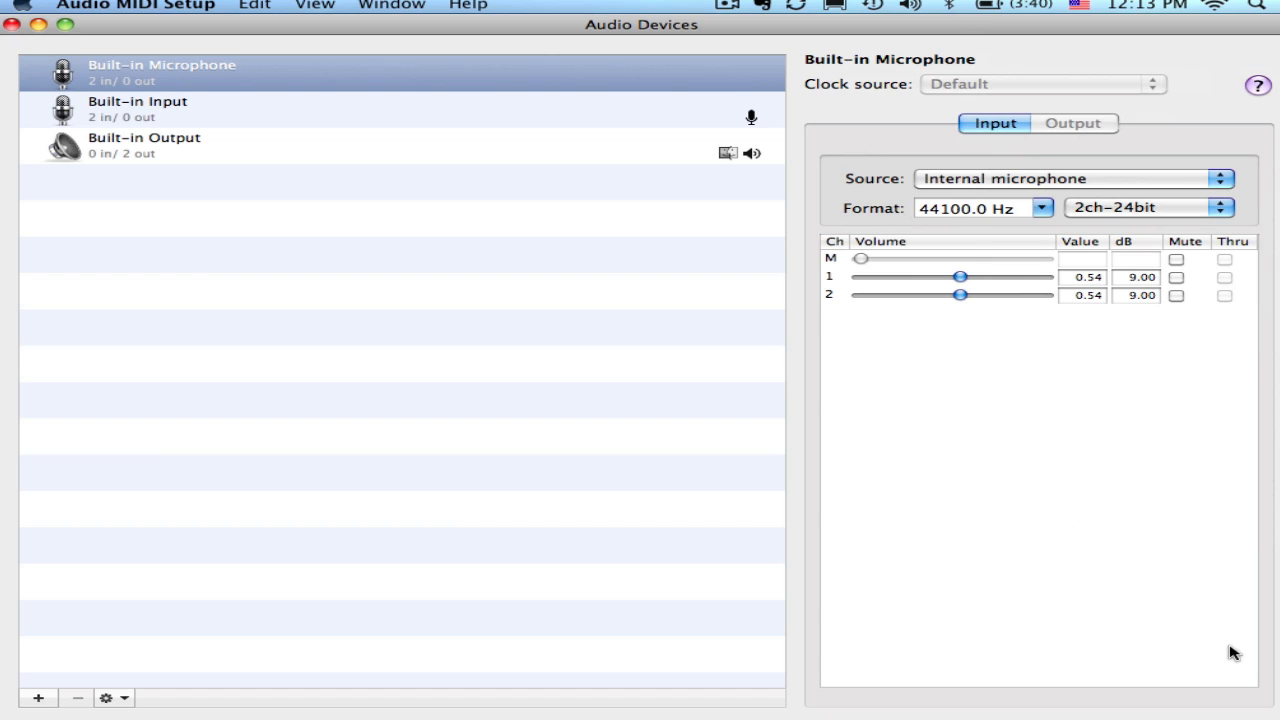
{"action": "mouse_move", "coordinate": [83, 627]}
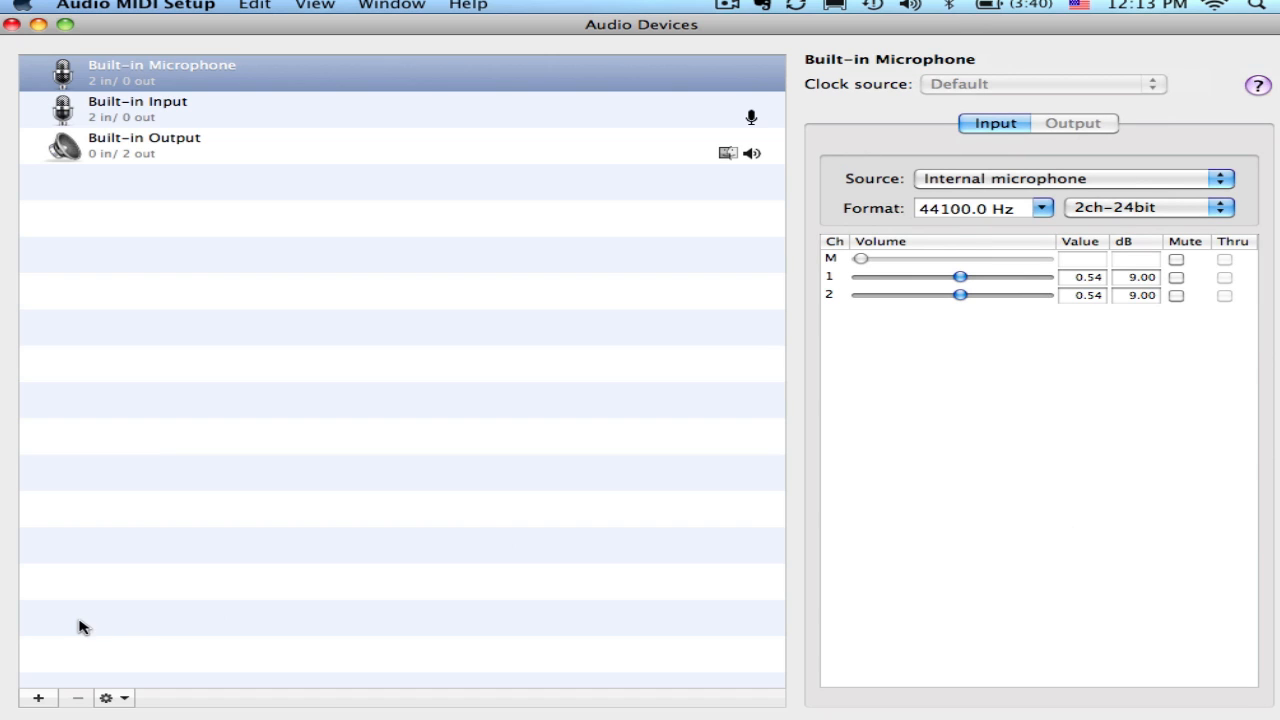
Step: Create a new aggregate device named 'Built-in Mic Setup'
{"action": "left_click", "coordinate": [38, 697]}
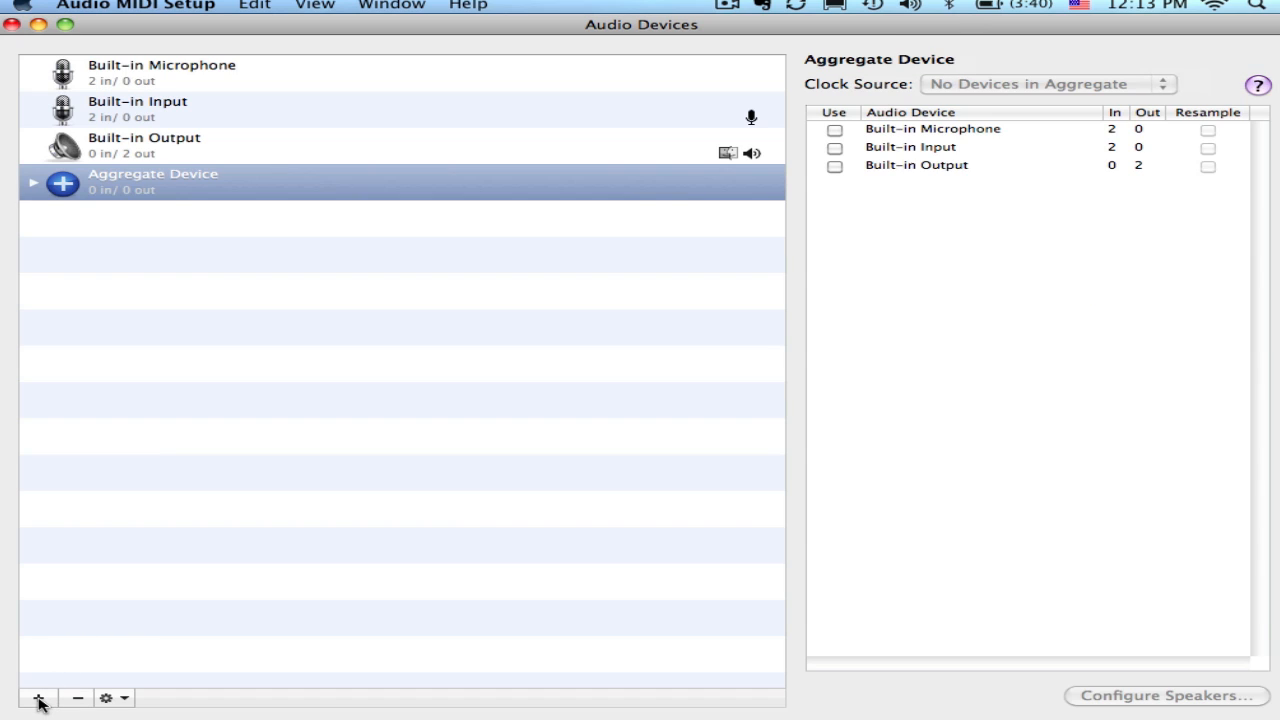
{"action": "mouse_move", "coordinate": [172, 180]}
{"action": "type", "text": "B"}
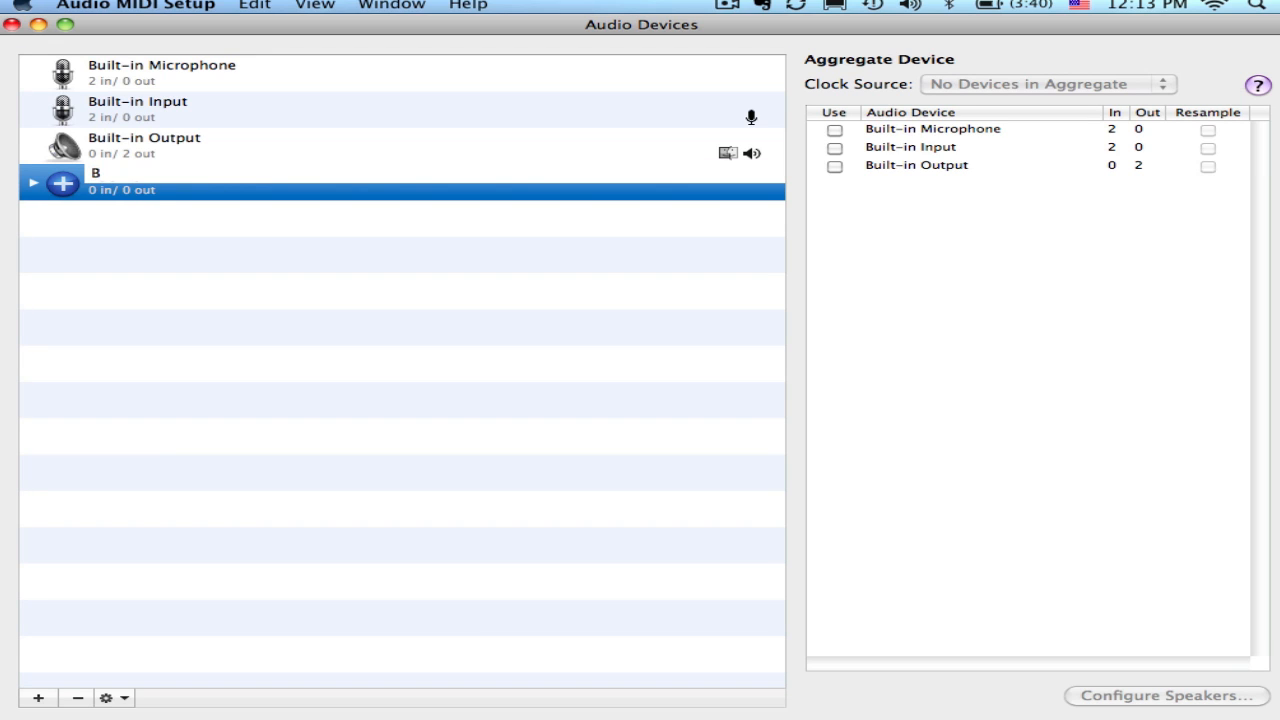
{"action": "type", "text": "uilt"}
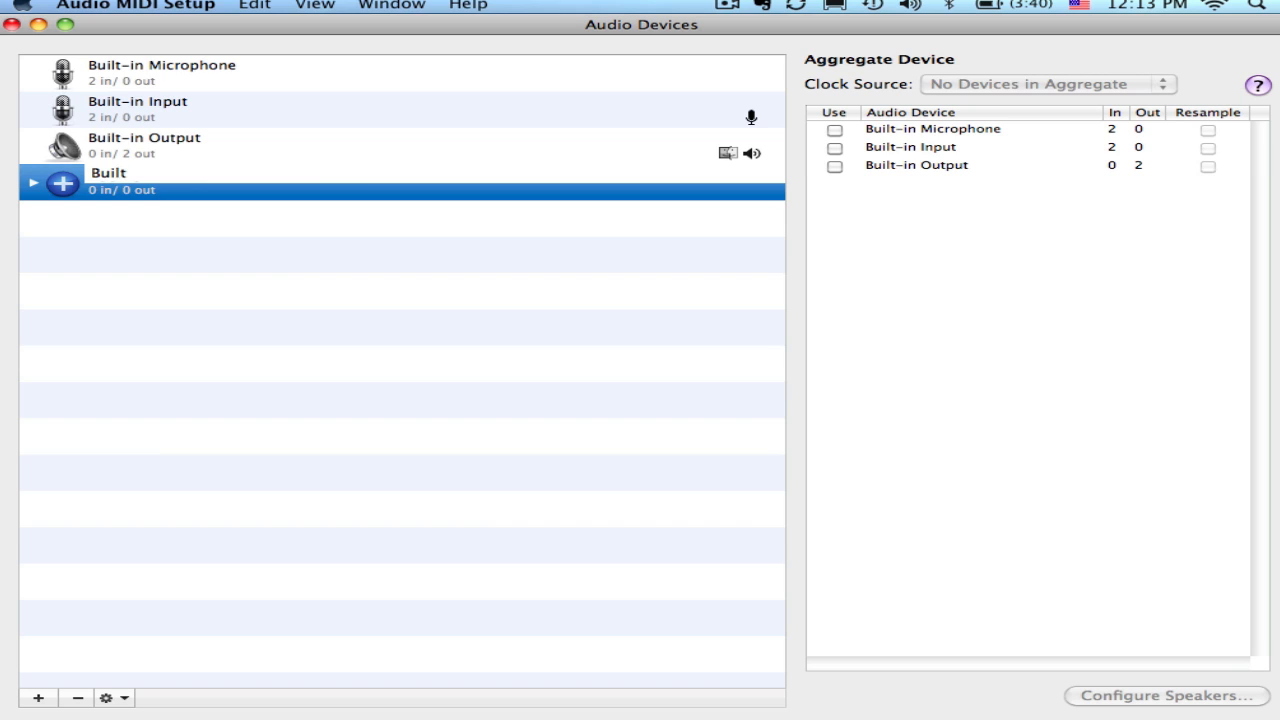
{"action": "type", "text": "Built-in Mic"}
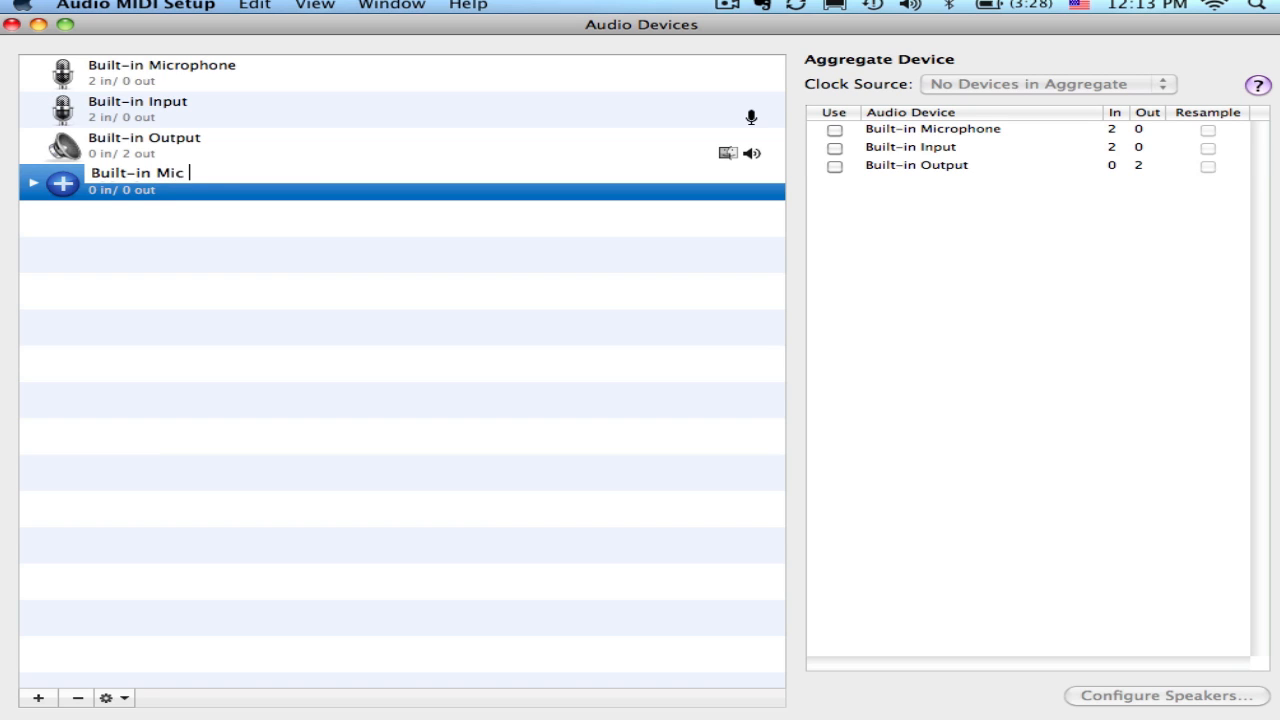
{"action": "type", "text": "Setup"}
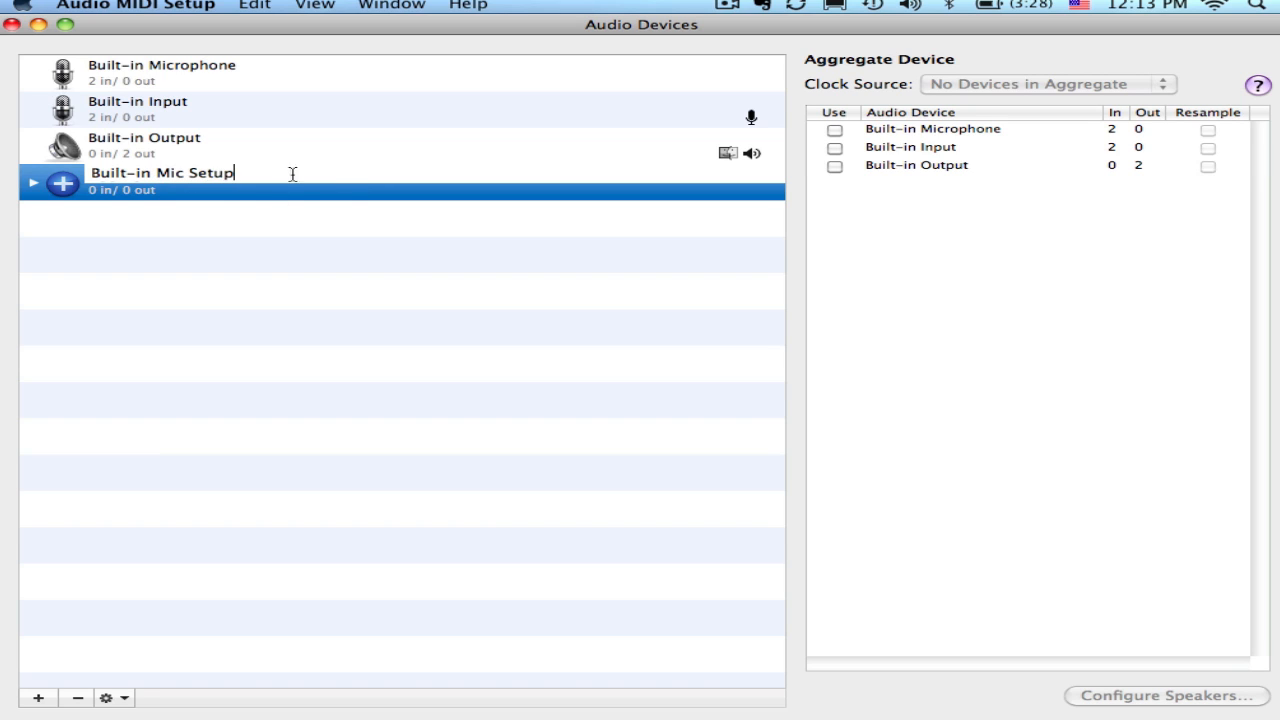
{"action": "key", "text": "Return"}
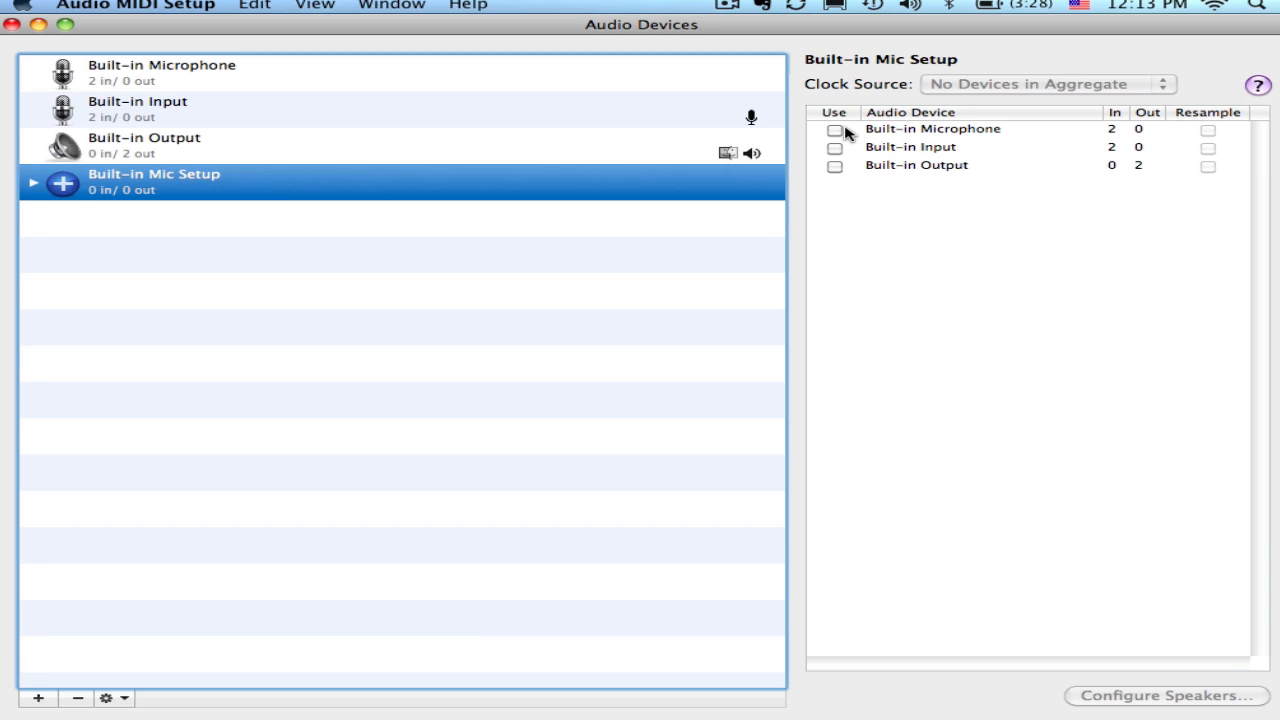
Step: Include the Built-in Microphone and Built-in Output in the aggregate device
{"action": "left_click", "coordinate": [835, 130]}
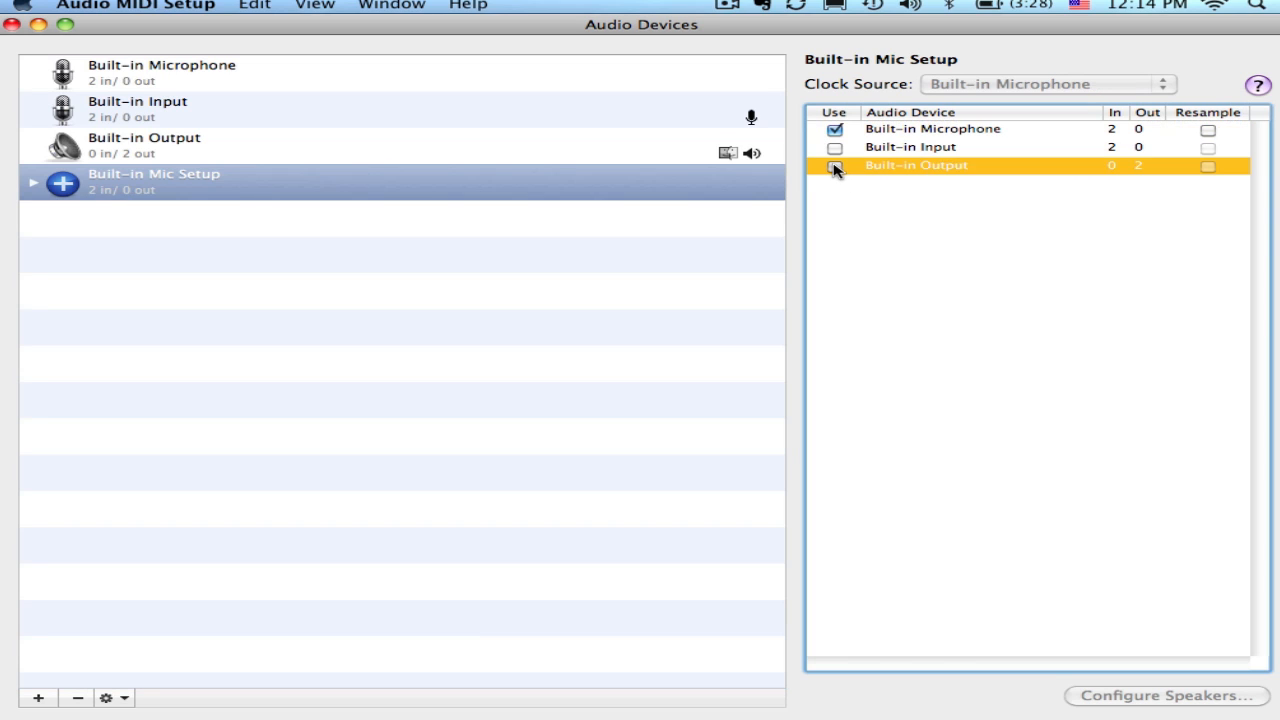
{"action": "left_click", "coordinate": [834, 147]}
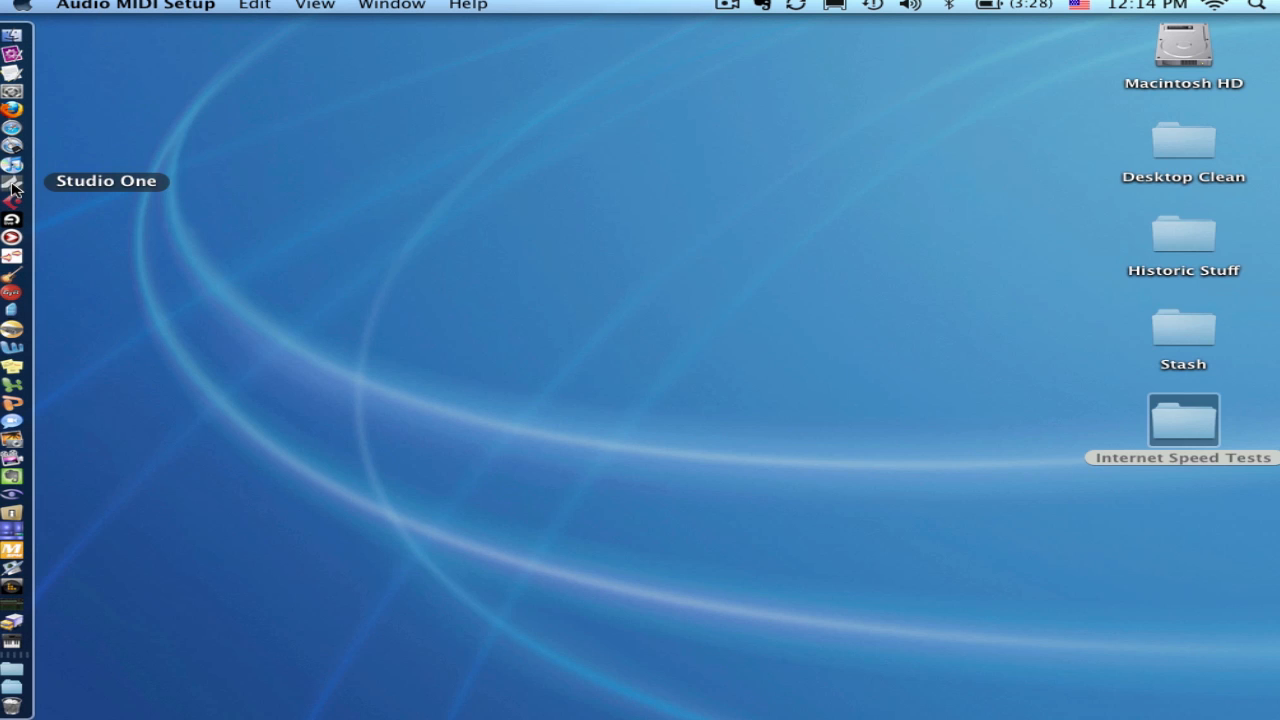
Step: Relaunch Studio One and make Built-in Mic Setup its audio device
{"action": "left_click", "coordinate": [13, 184]}
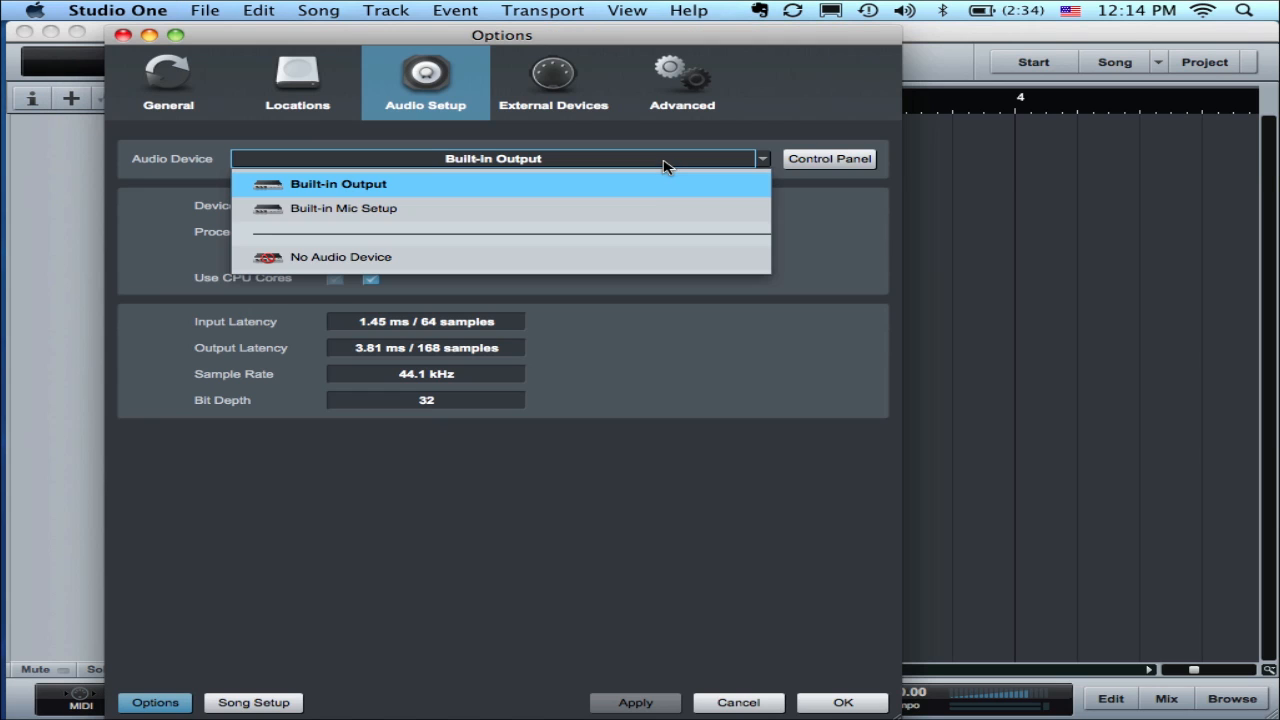
{"action": "left_click", "coordinate": [343, 208]}
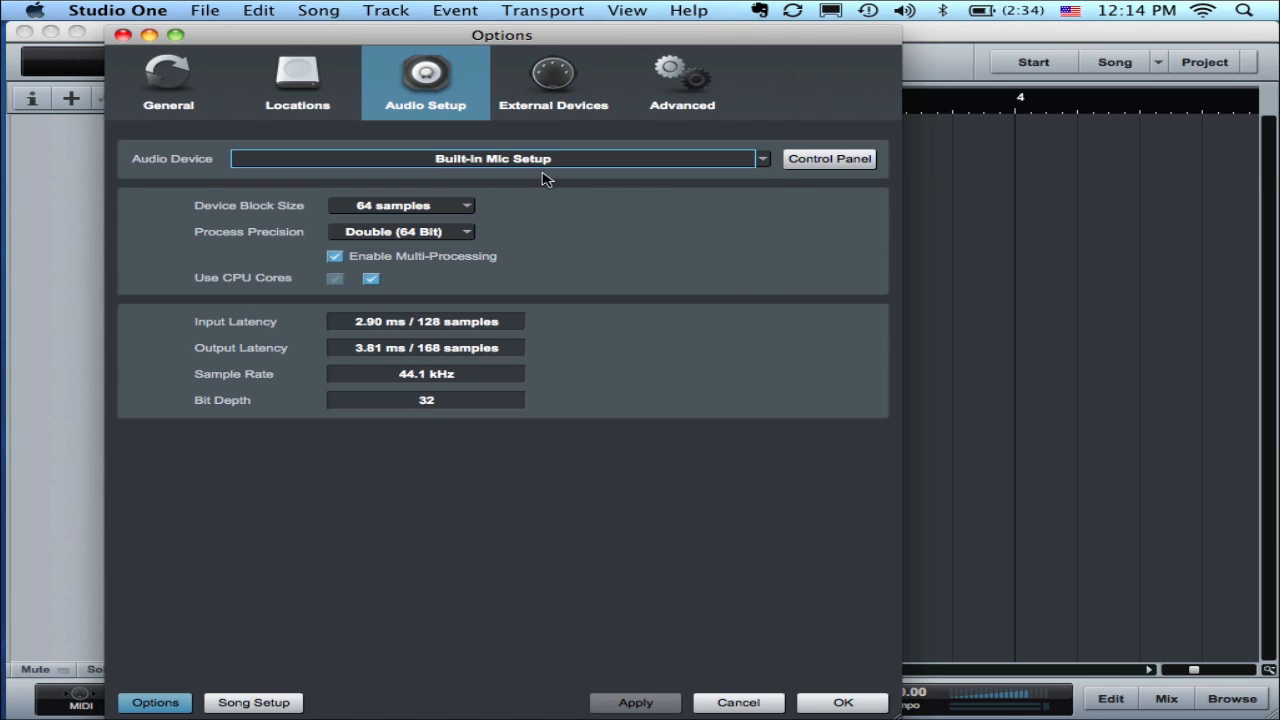
{"action": "mouse_move", "coordinate": [495, 328]}
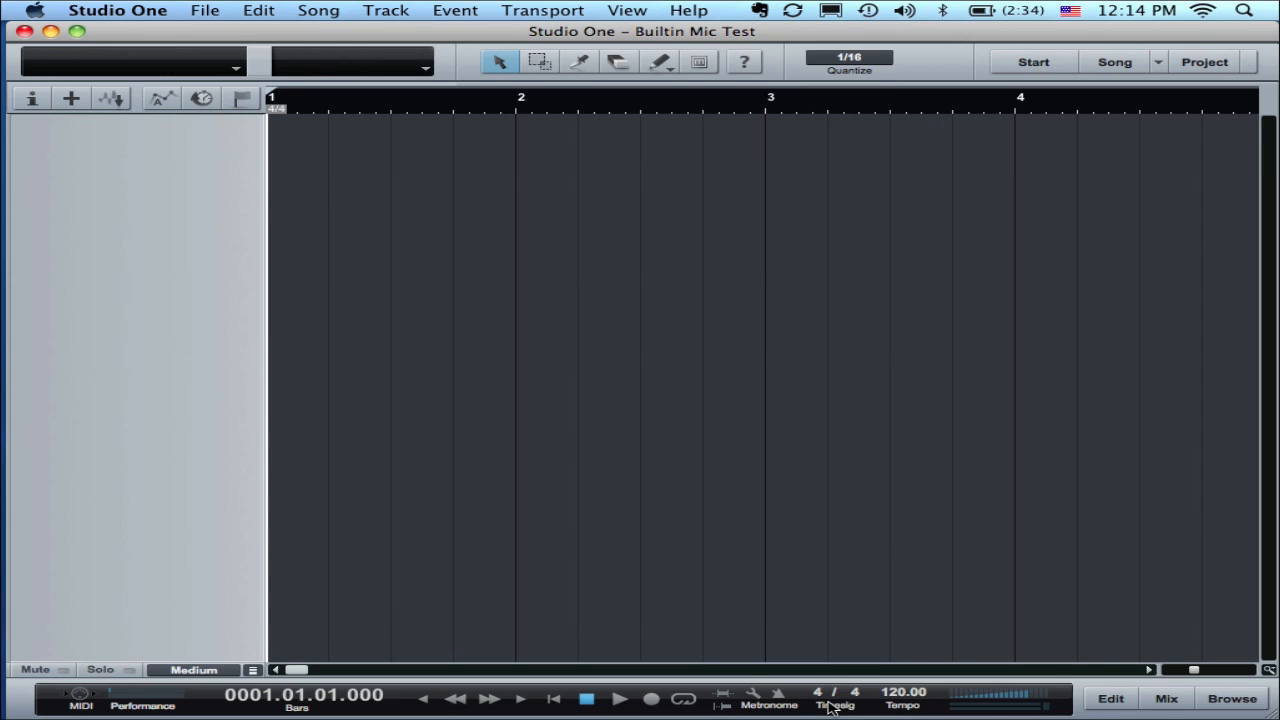
Step: In Song Setup's Audio I/O, remove the existing Input 1 from the song inputs
{"action": "left_click", "coordinate": [318, 10]}
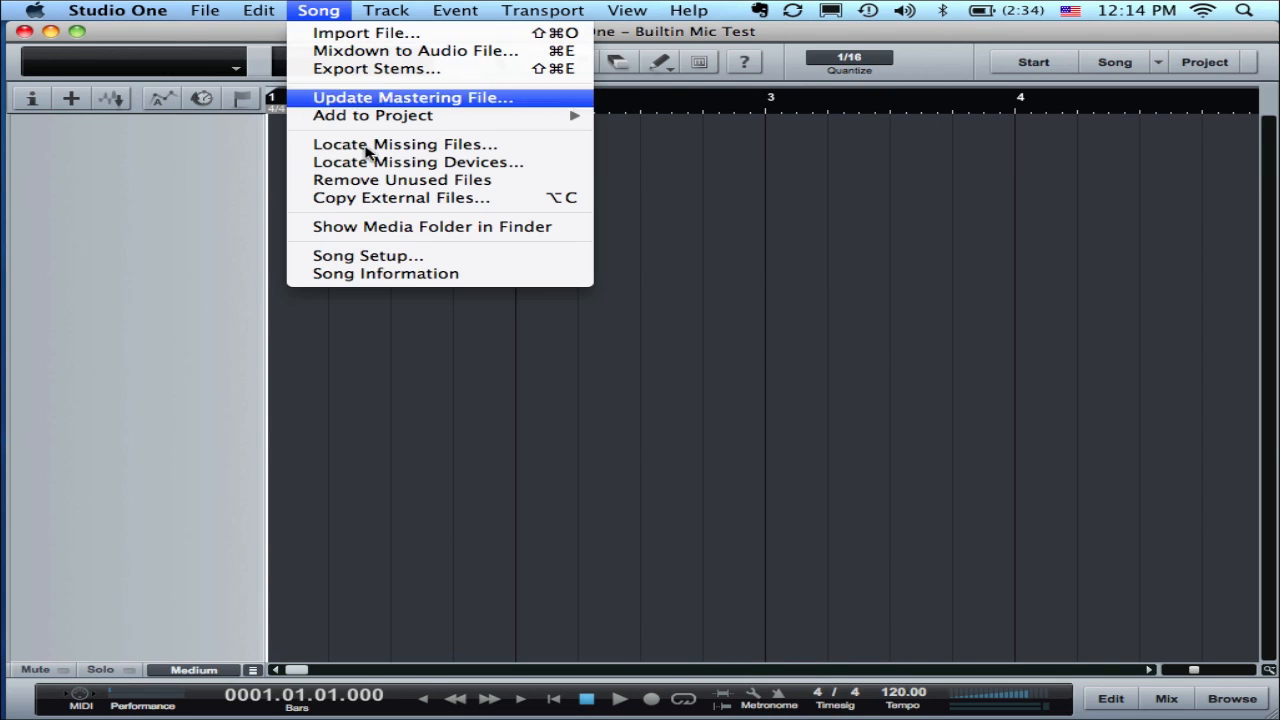
{"action": "left_click", "coordinate": [367, 255]}
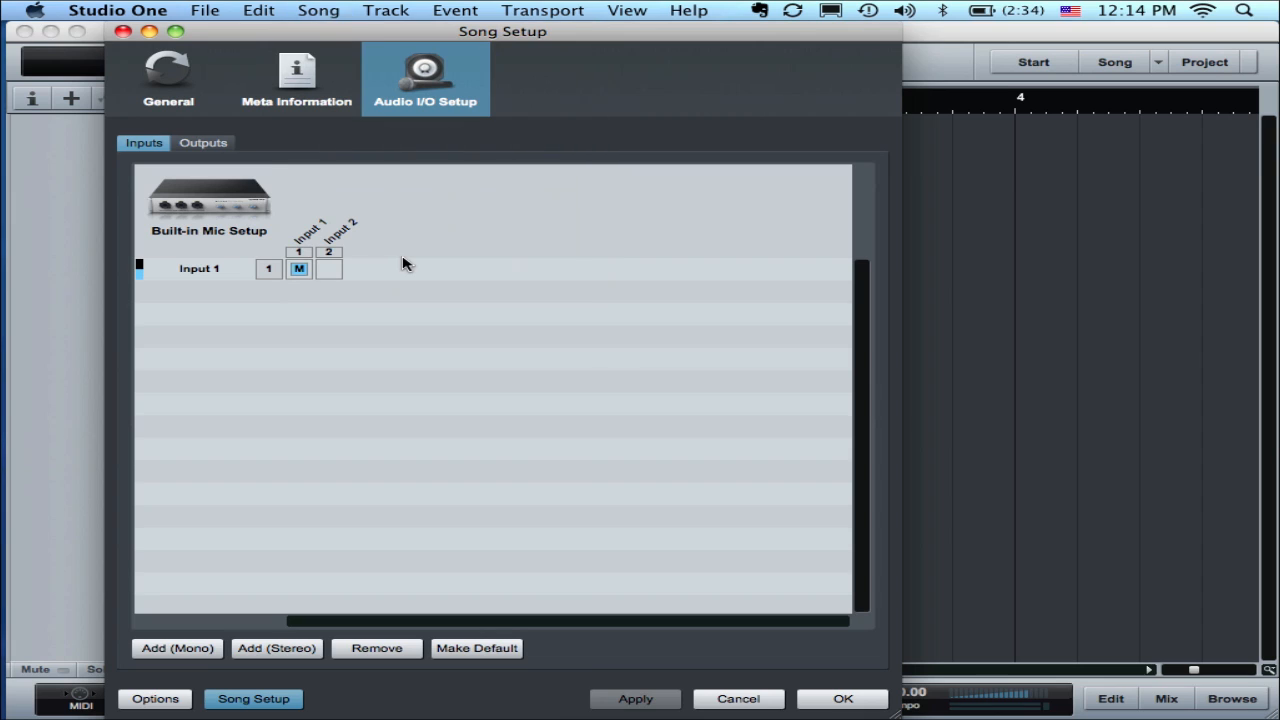
{"action": "left_click", "coordinate": [199, 268]}
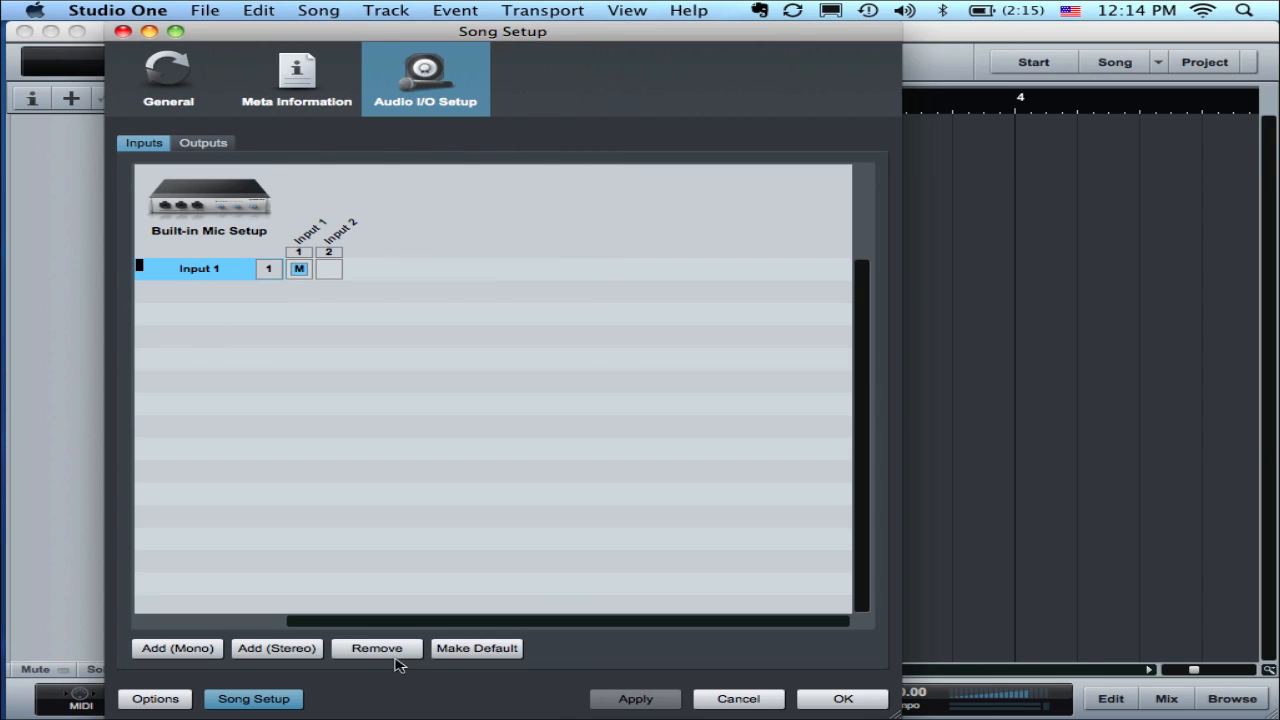
{"action": "left_click", "coordinate": [377, 648]}
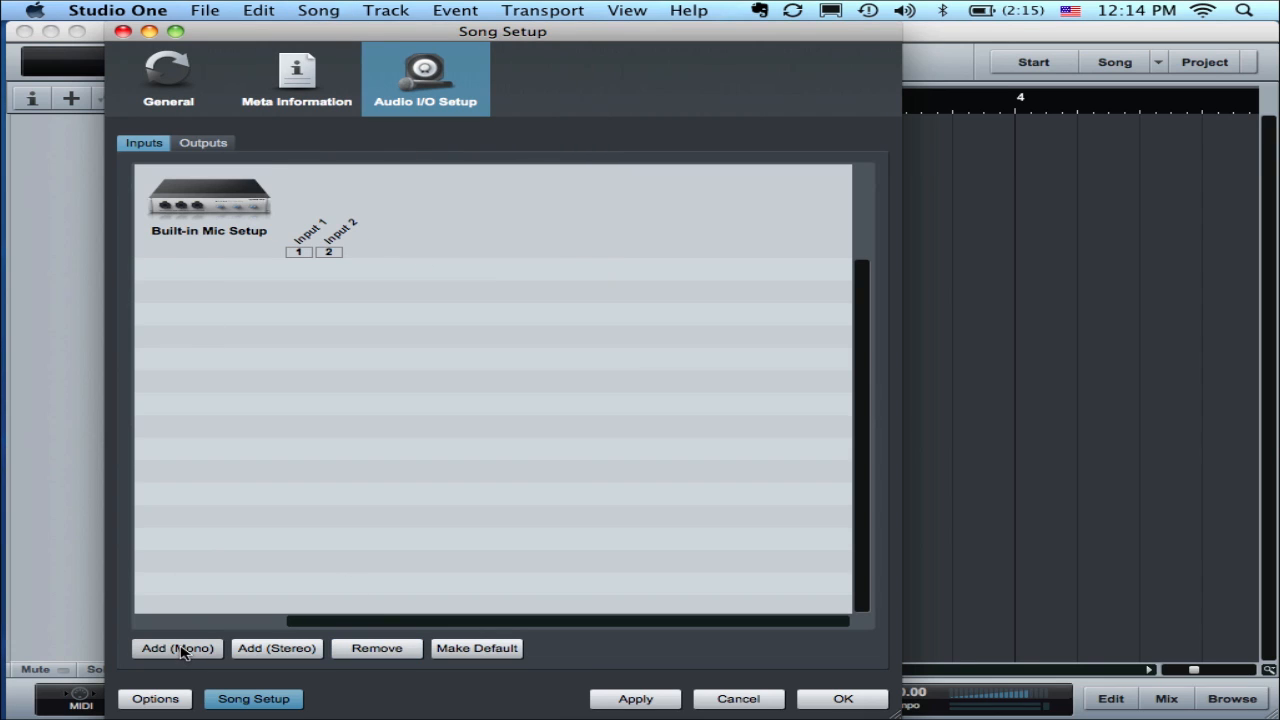
Step: Add a mono input named 'Mic' on Built-in Mic Setup, apply it and close song setup
{"action": "left_click", "coordinate": [177, 648]}
{"action": "type", "text": "Mic"}
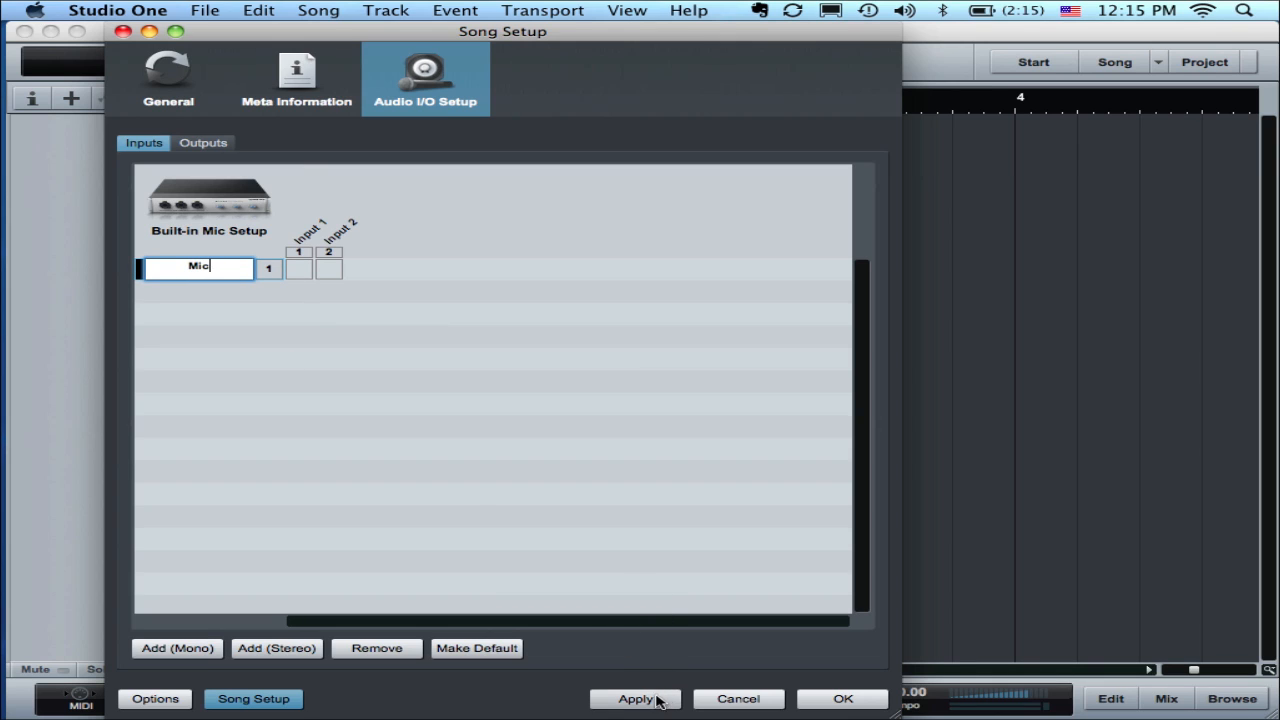
{"action": "left_click", "coordinate": [635, 698]}
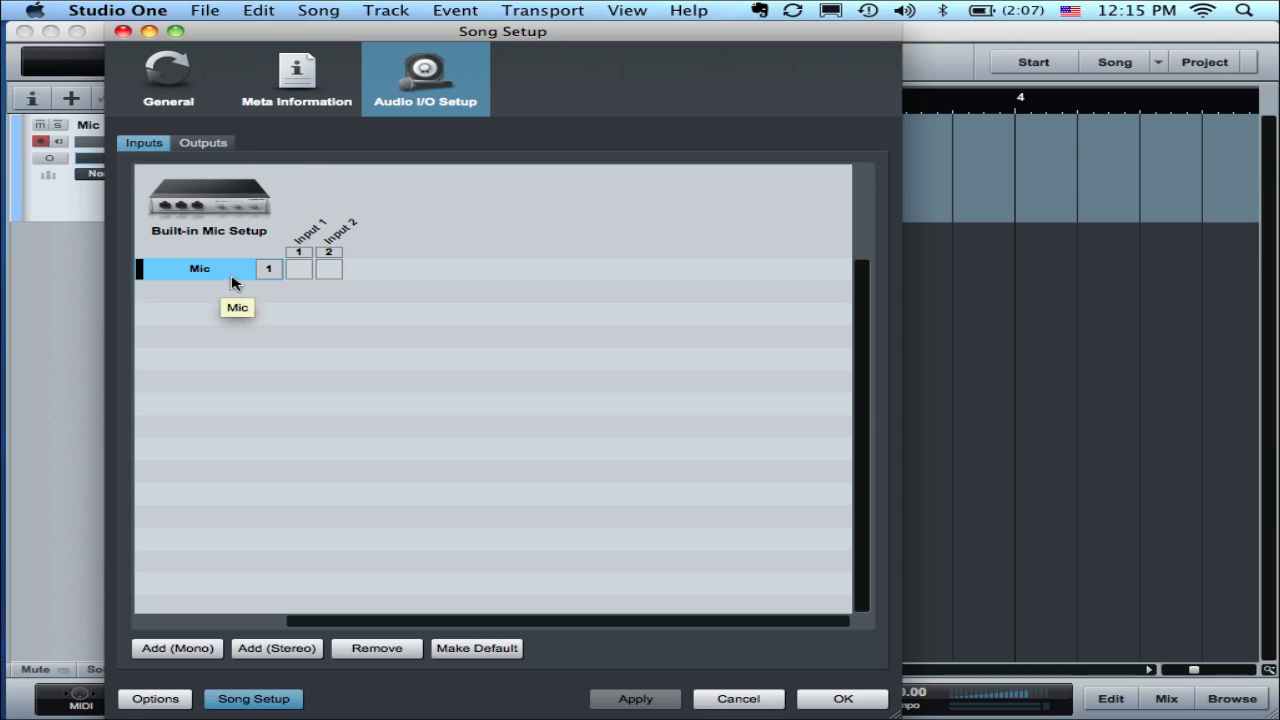
{"action": "left_click", "coordinate": [300, 268]}
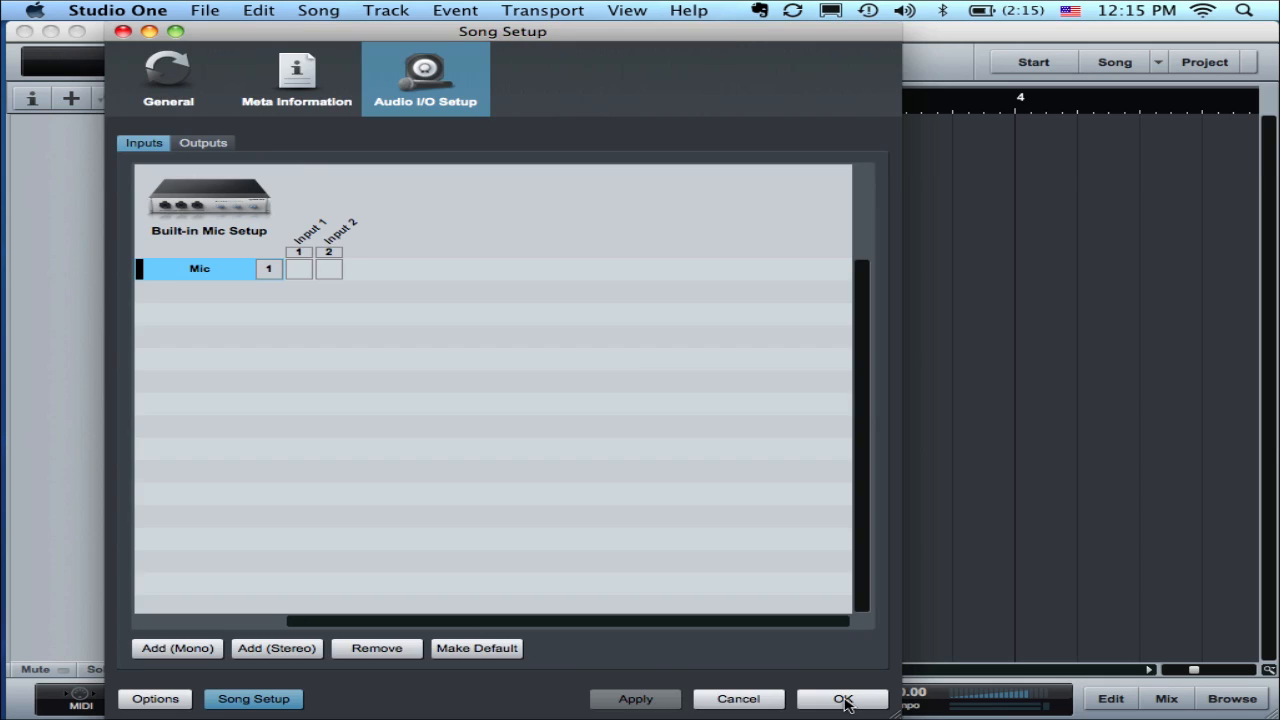
{"action": "left_click", "coordinate": [842, 698]}
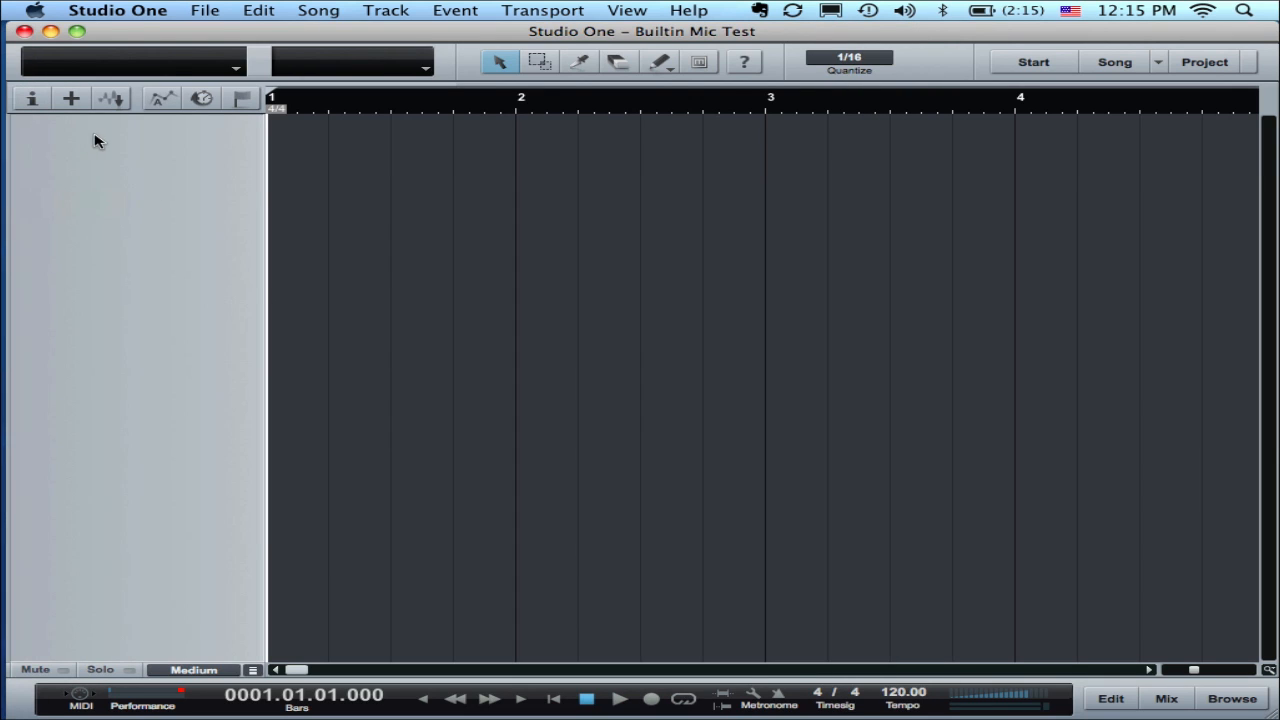
Step: Add a mono audio track named 'Mic' taking the Mic input
{"action": "right_click", "coordinate": [98, 141]}
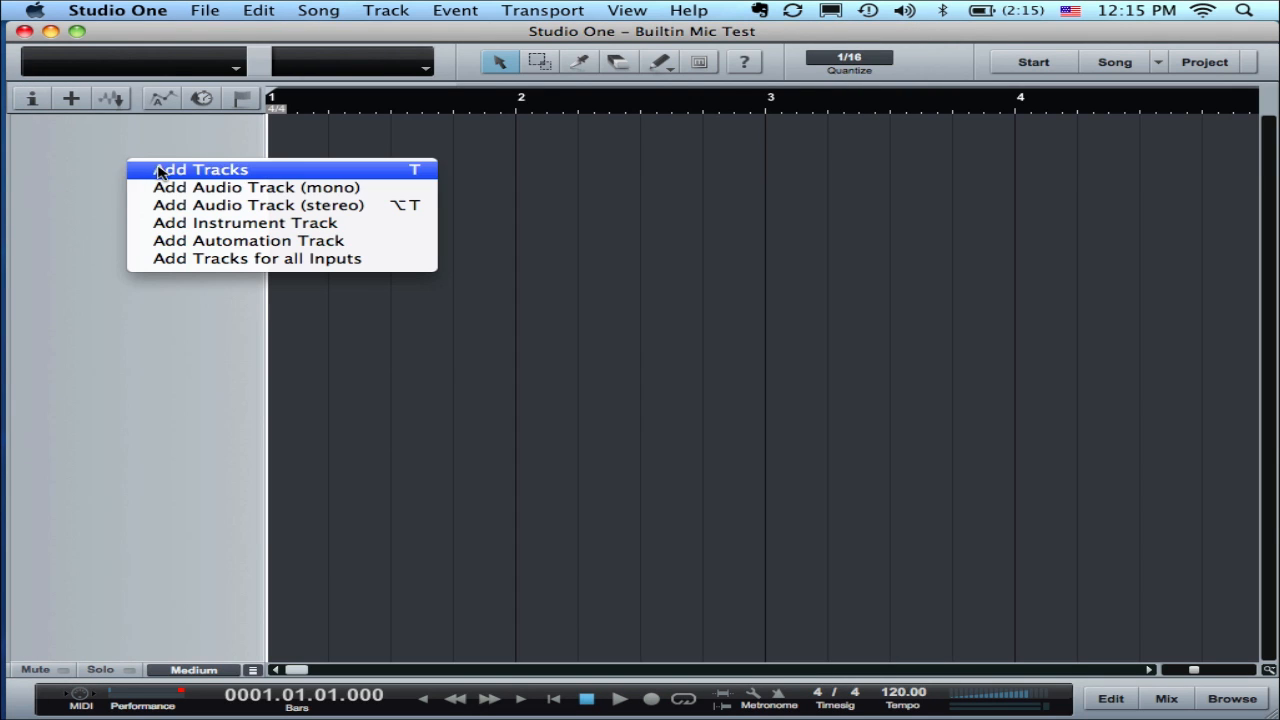
{"action": "left_click", "coordinate": [199, 169]}
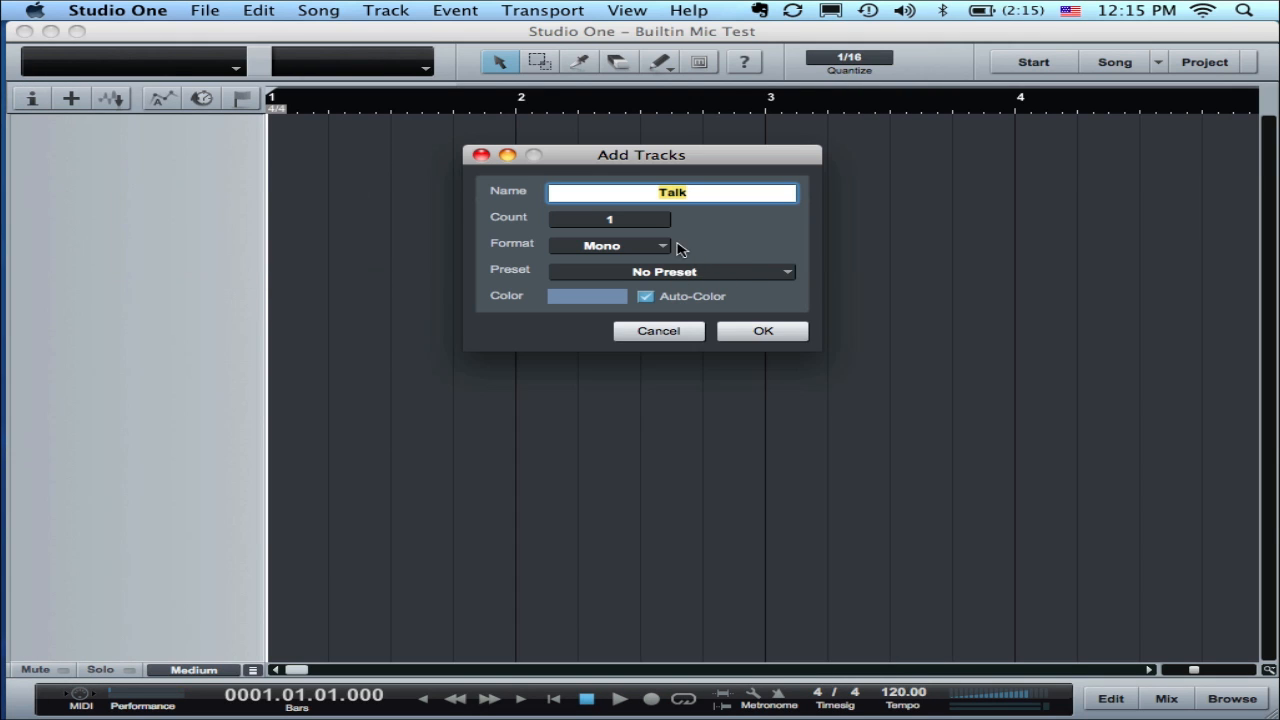
{"action": "mouse_move", "coordinate": [660, 250]}
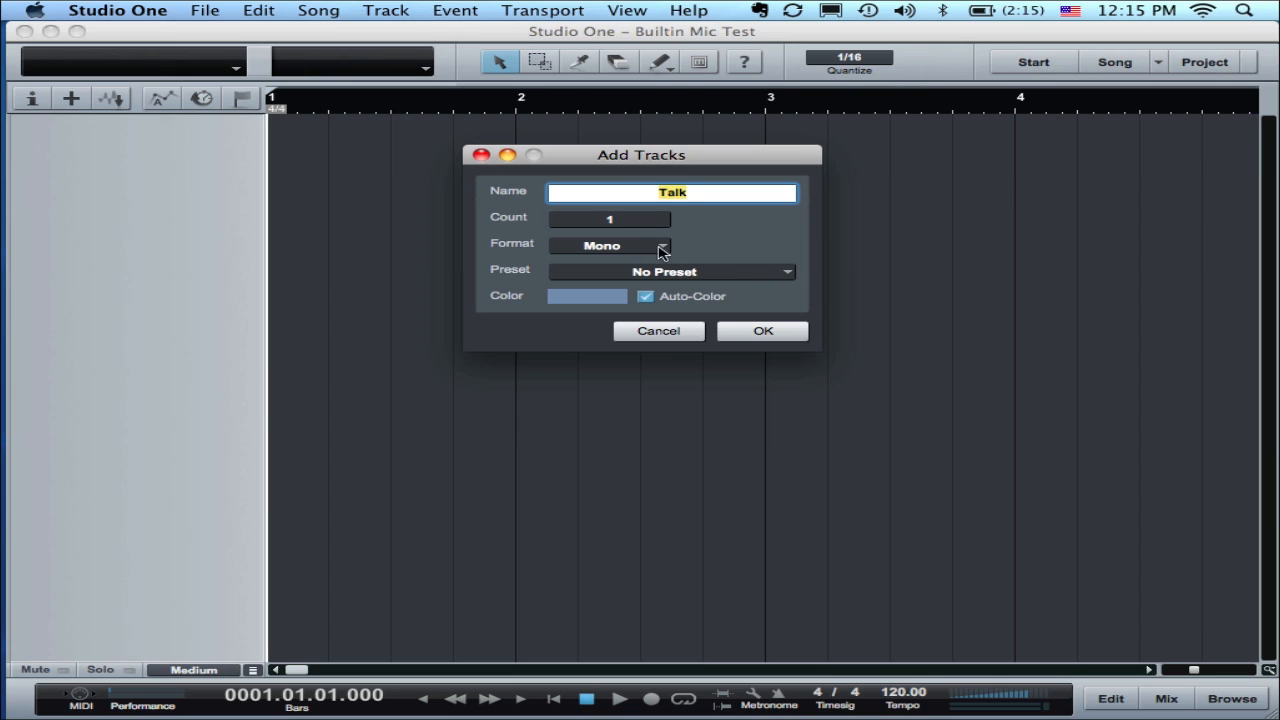
{"action": "mouse_move", "coordinate": [713, 257]}
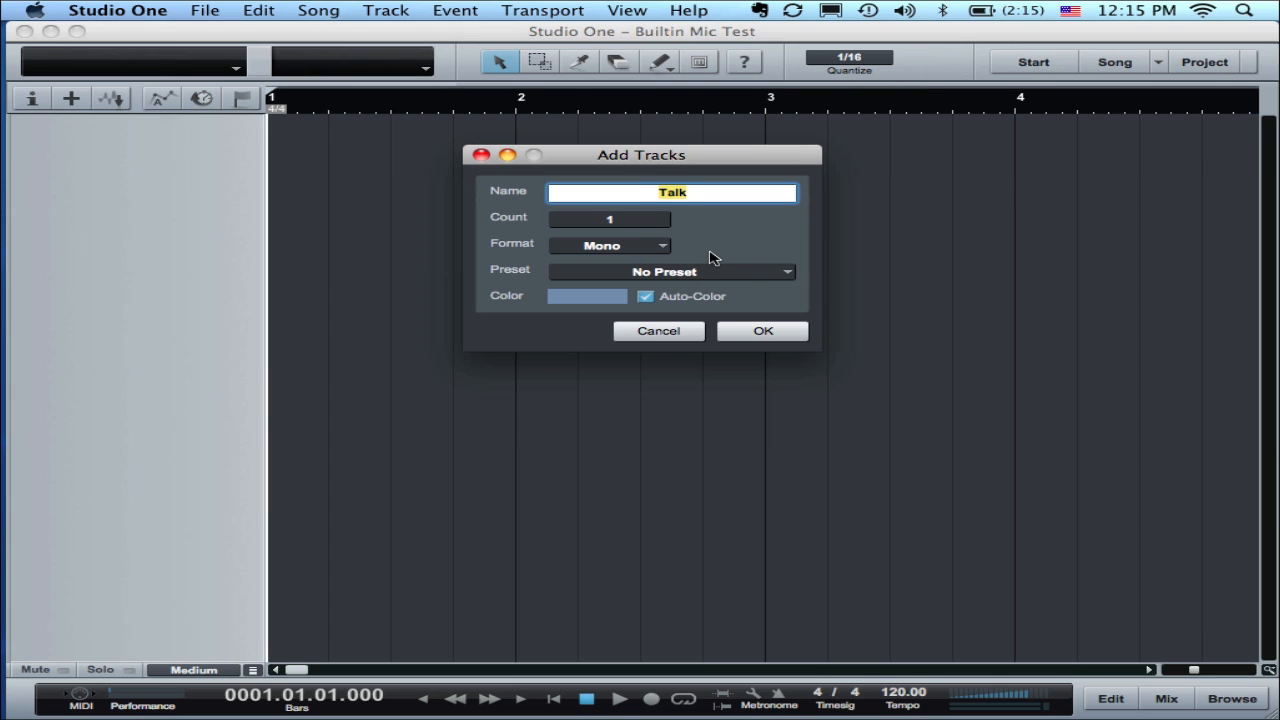
{"action": "type", "text": "Mic"}
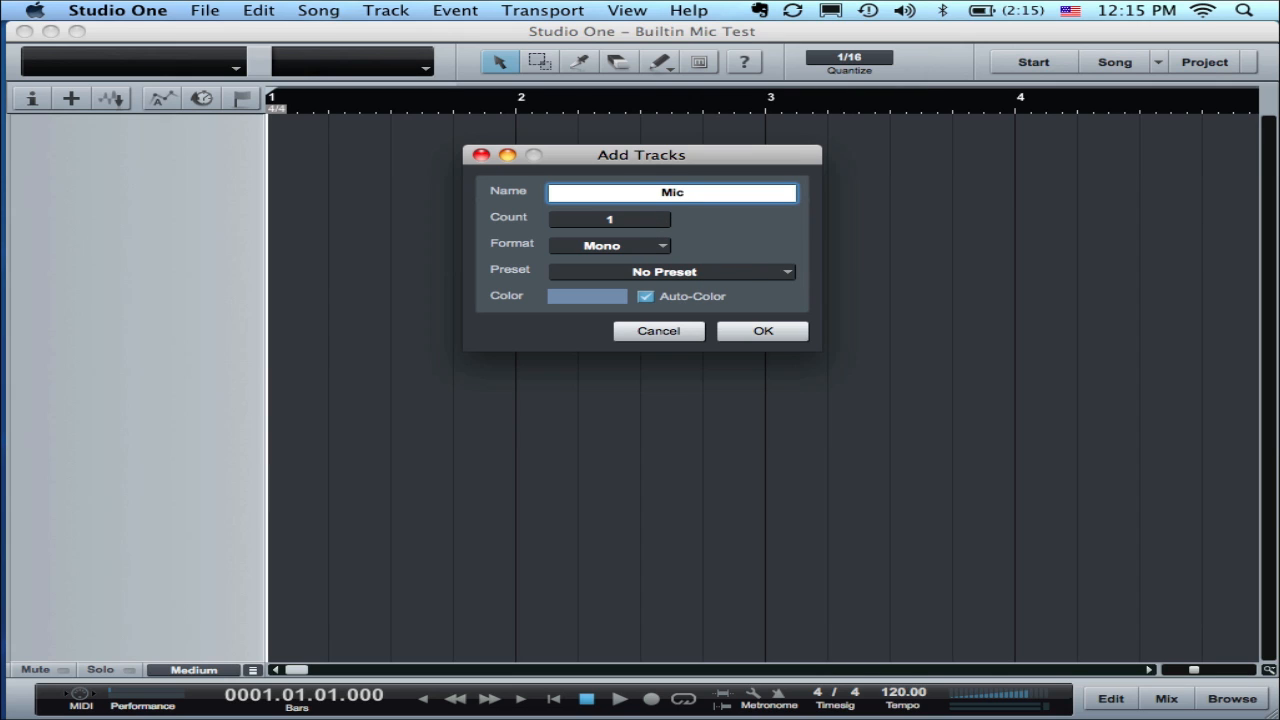
{"action": "left_click", "coordinate": [762, 331]}
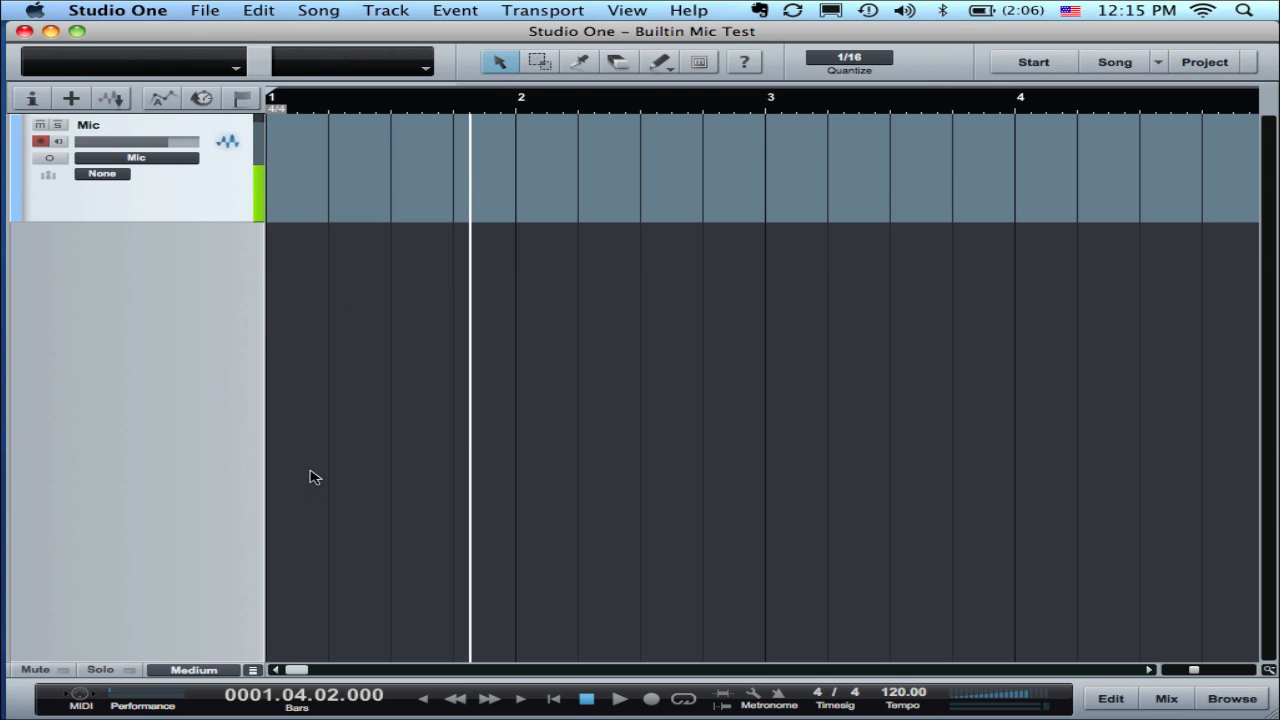
Step: Record a short speech clip onto the Mic track spanning roughly bars 1.8 to 3.5
{"action": "left_click", "coordinate": [651, 698]}
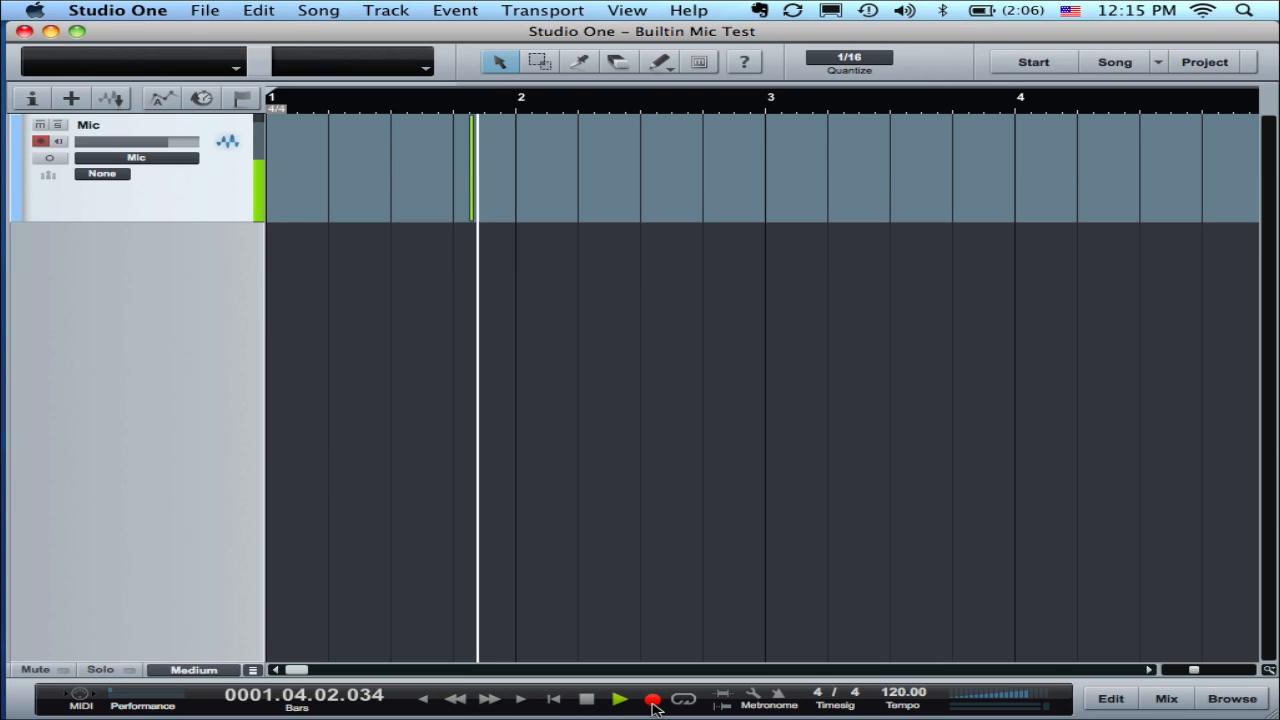
{"action": "left_click", "coordinate": [651, 698]}
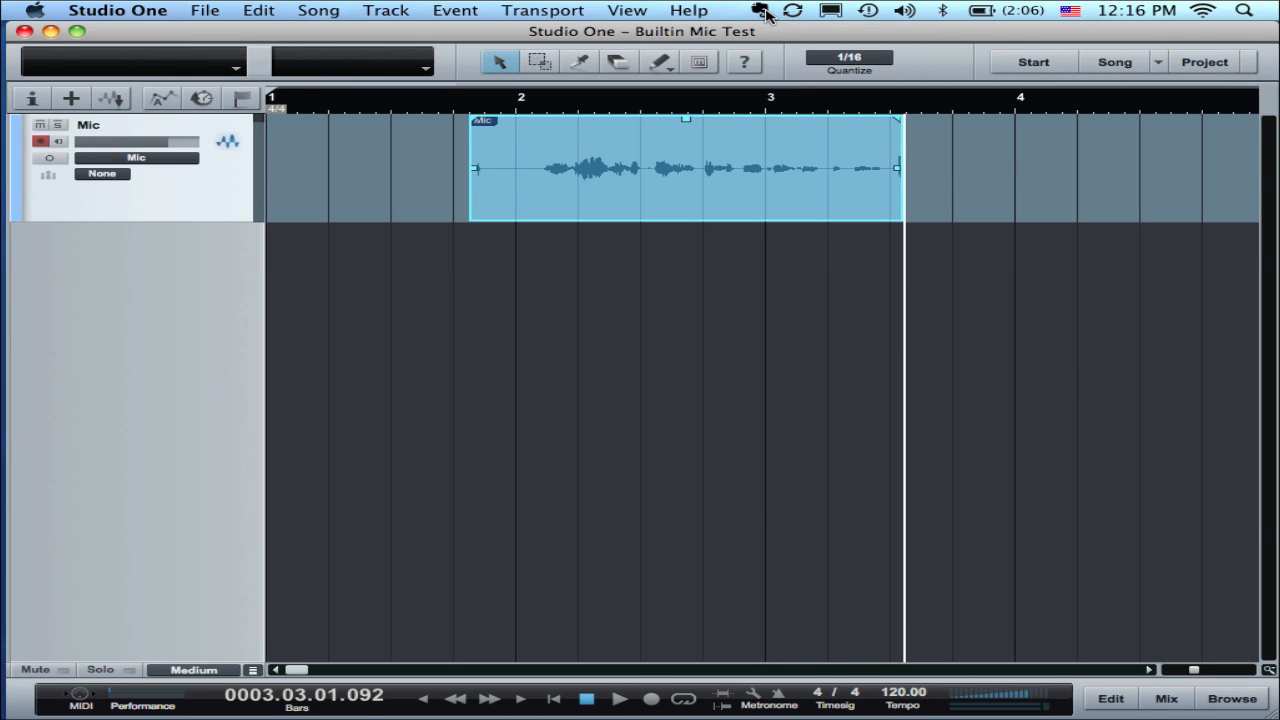
{"action": "mouse_move", "coordinate": [182, 37]}
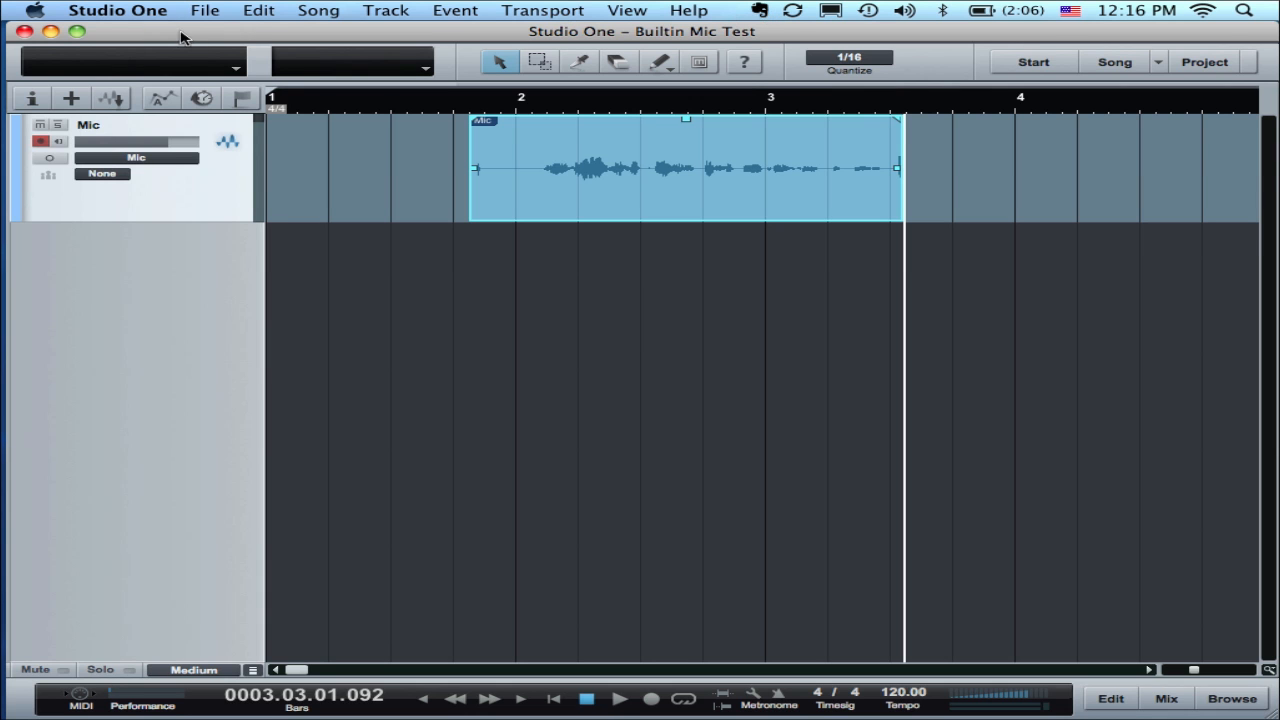